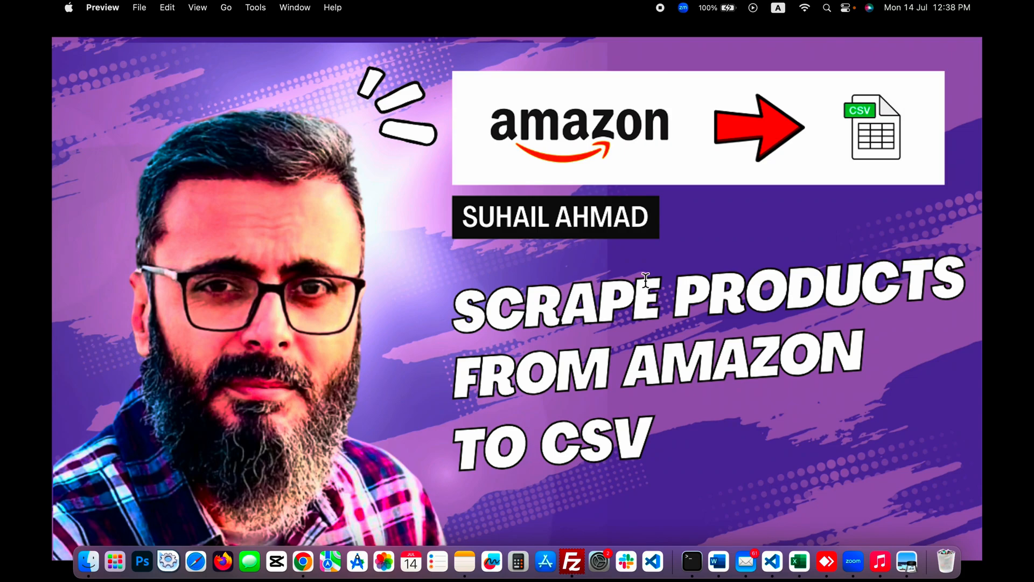
# Navigate from Popular Scrapers to the scraping tools listing Amazon, eBay, Walmart, Etsy, Best Buy and Flipkart.
pyautogui.click(303, 561)
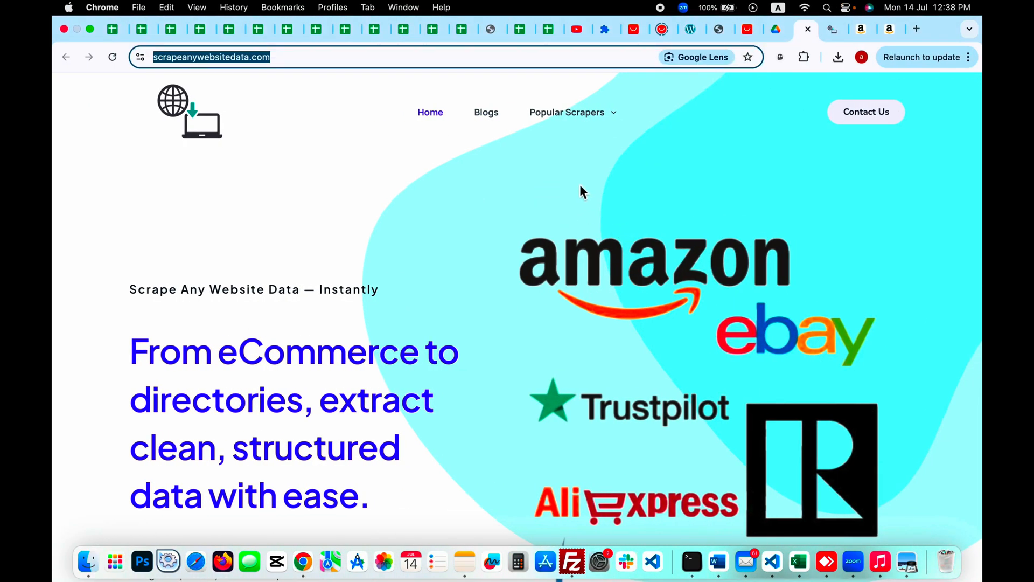
pyautogui.moveTo(391, 234)
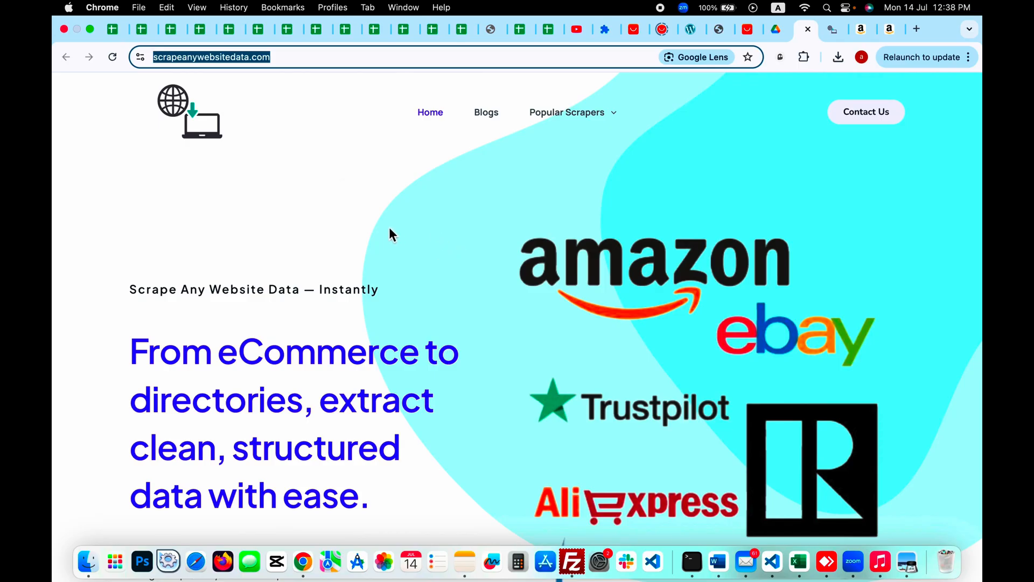
pyautogui.moveTo(444, 203)
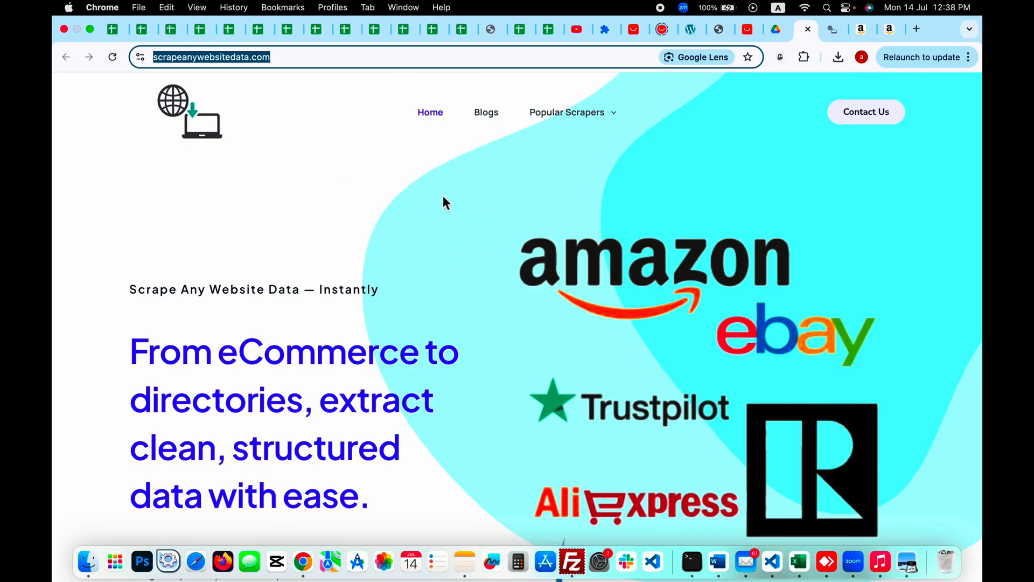
pyautogui.moveTo(342, 110)
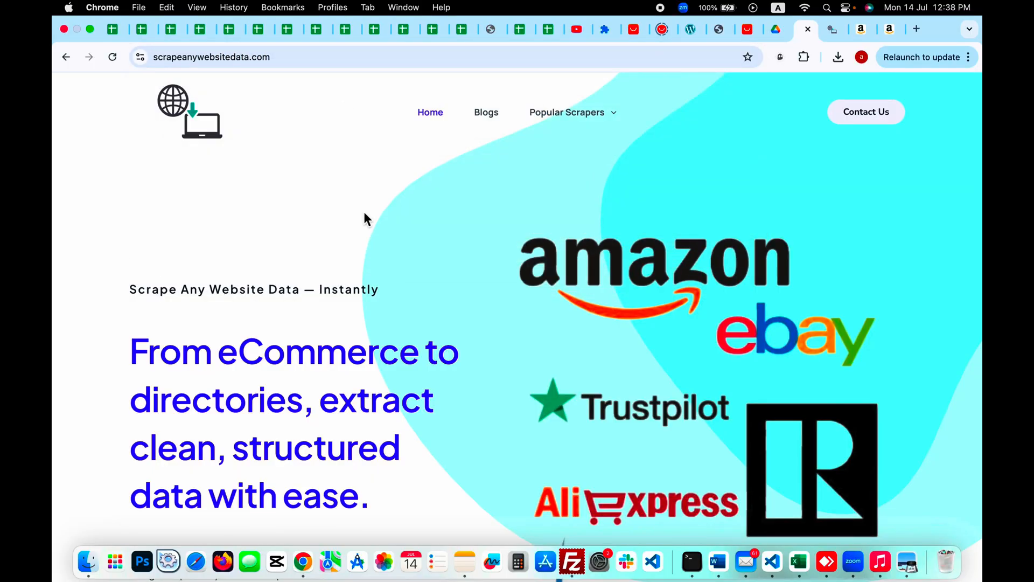
pyautogui.moveTo(557, 285)
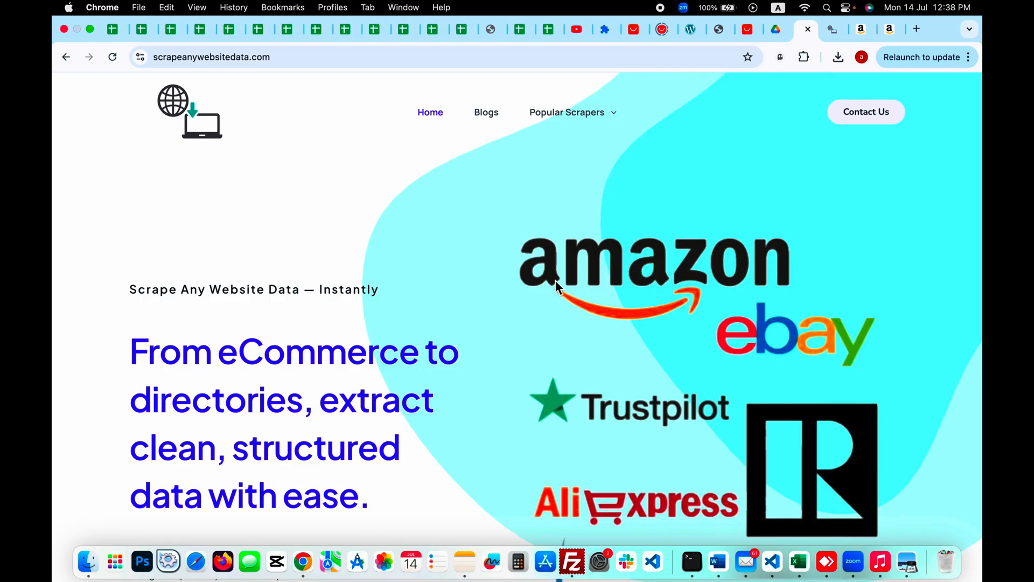
pyautogui.click(567, 112)
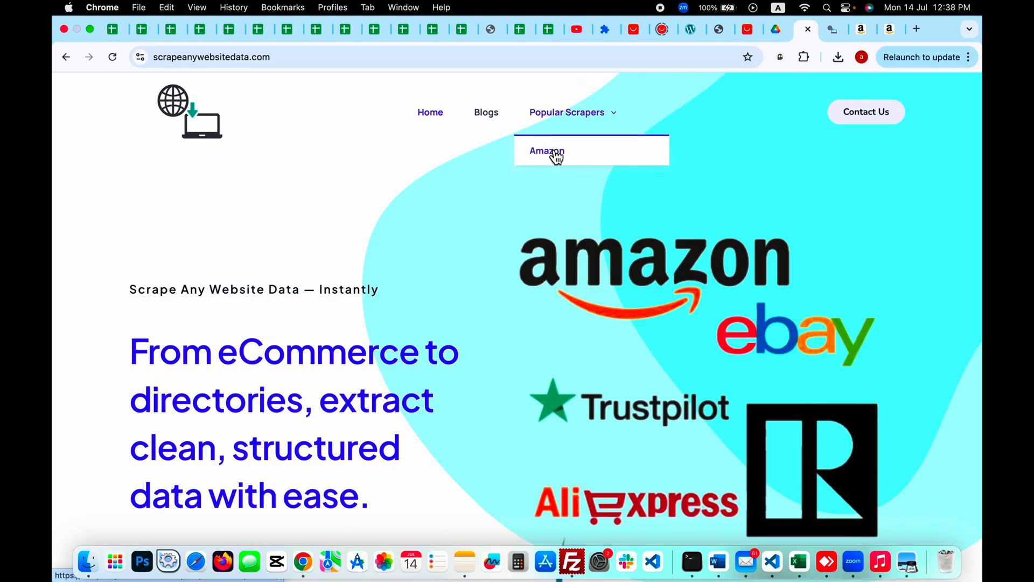
pyautogui.scroll(-3)
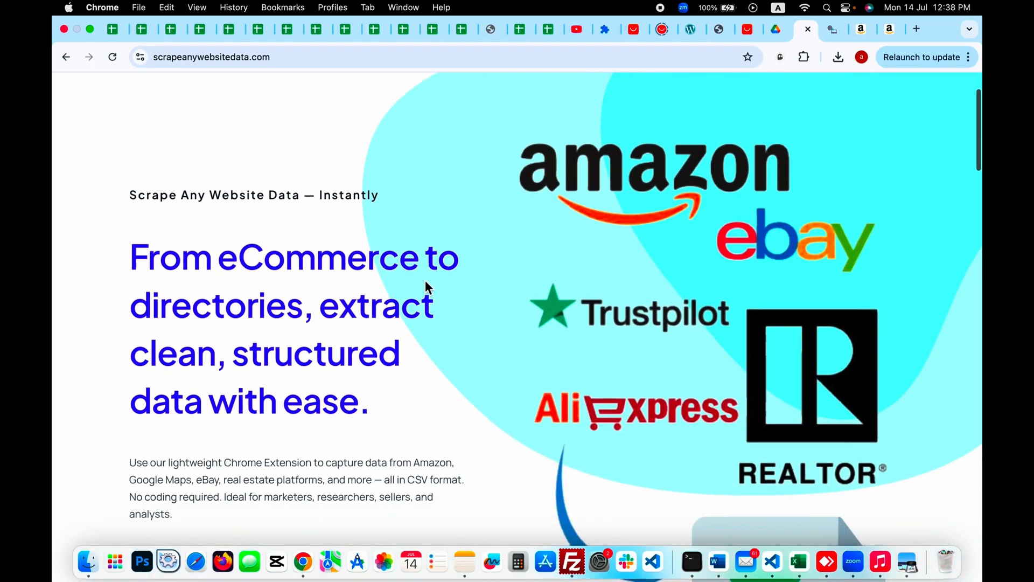
pyautogui.scroll(-3)
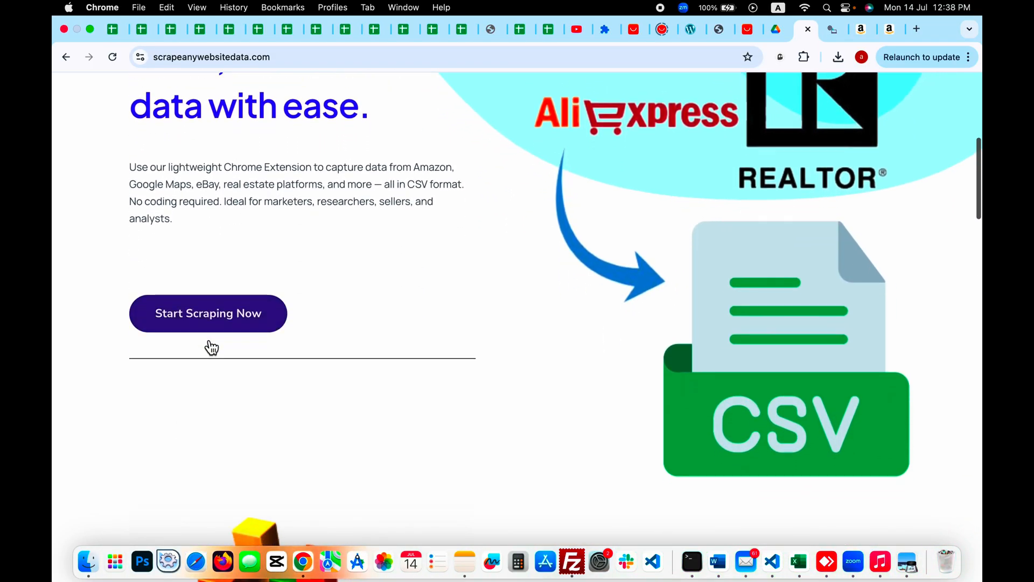
pyautogui.click(208, 312)
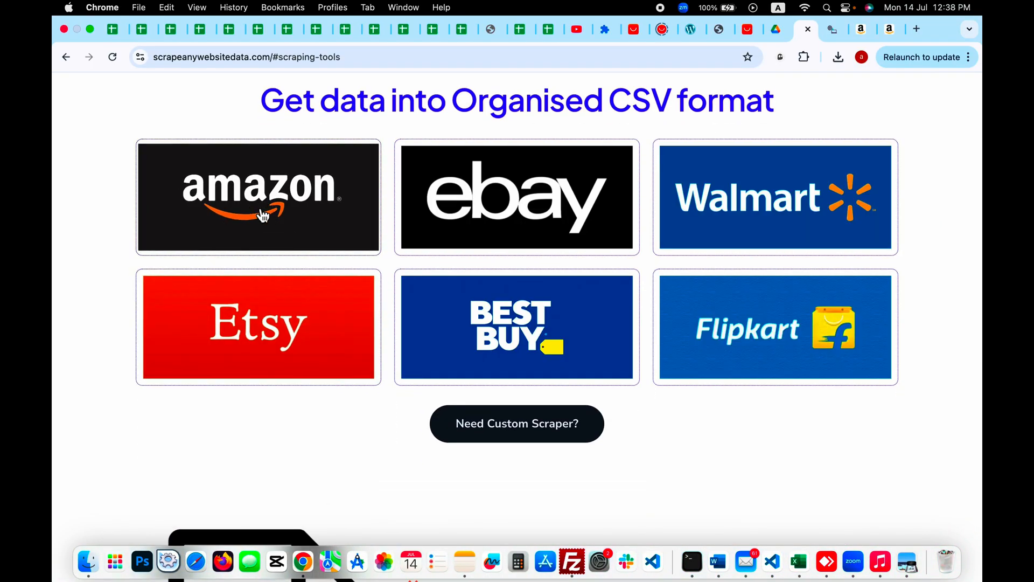
# Install the SAWD Amazon Scraper extension from the Chrome Web Store and close that tab.
pyautogui.click(258, 196)
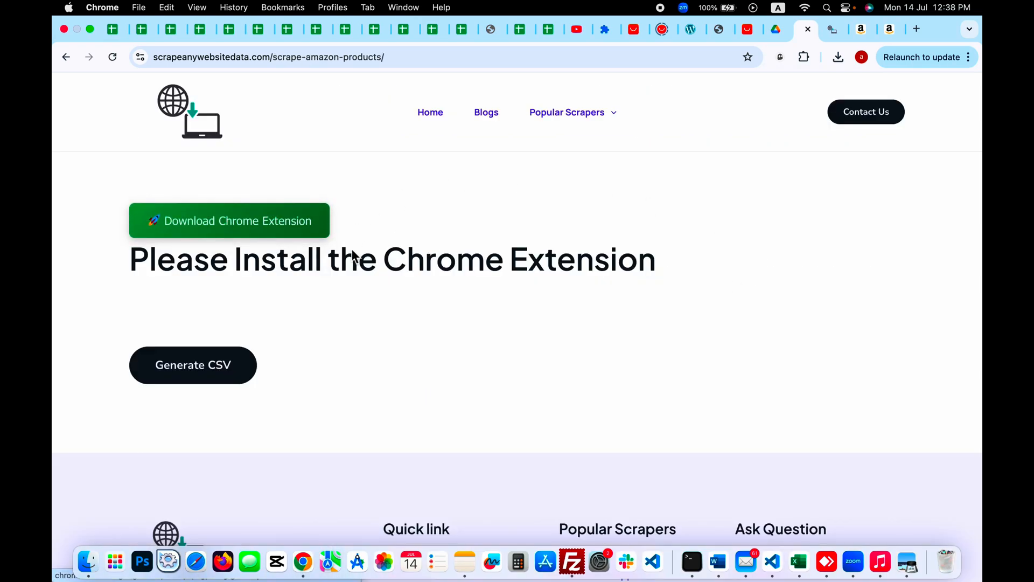
pyautogui.moveTo(747, 219)
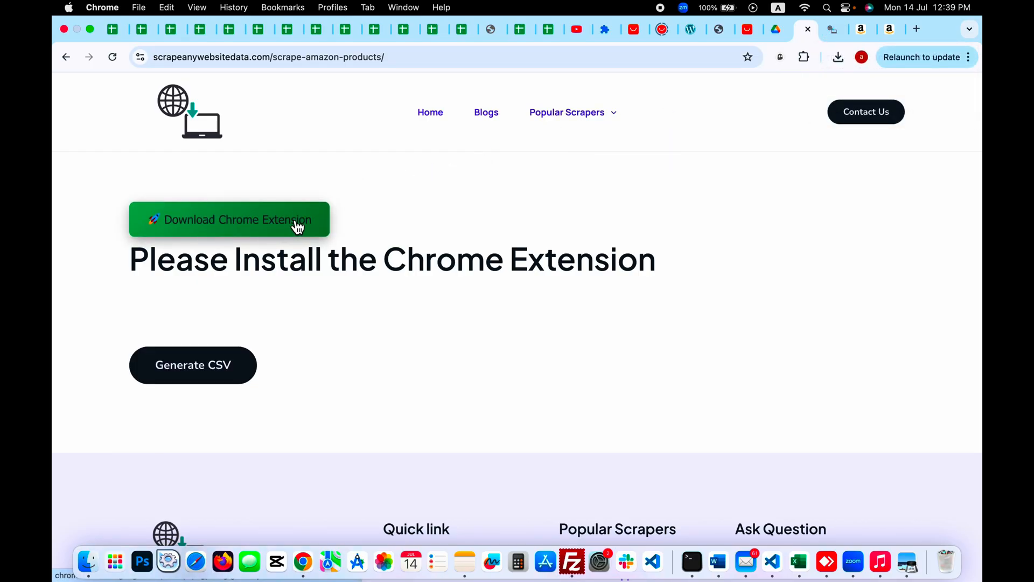
pyautogui.click(229, 220)
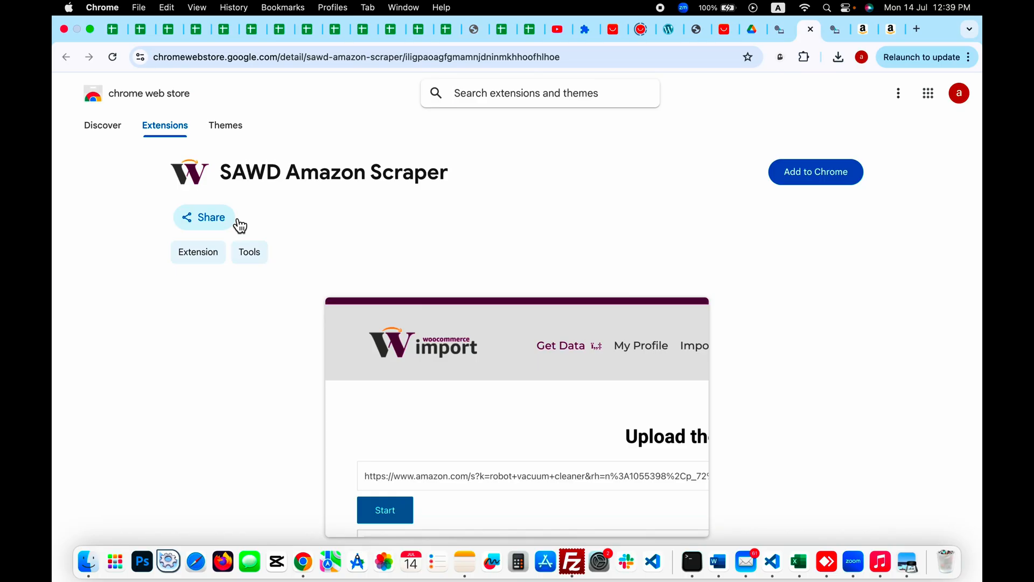
pyautogui.click(815, 171)
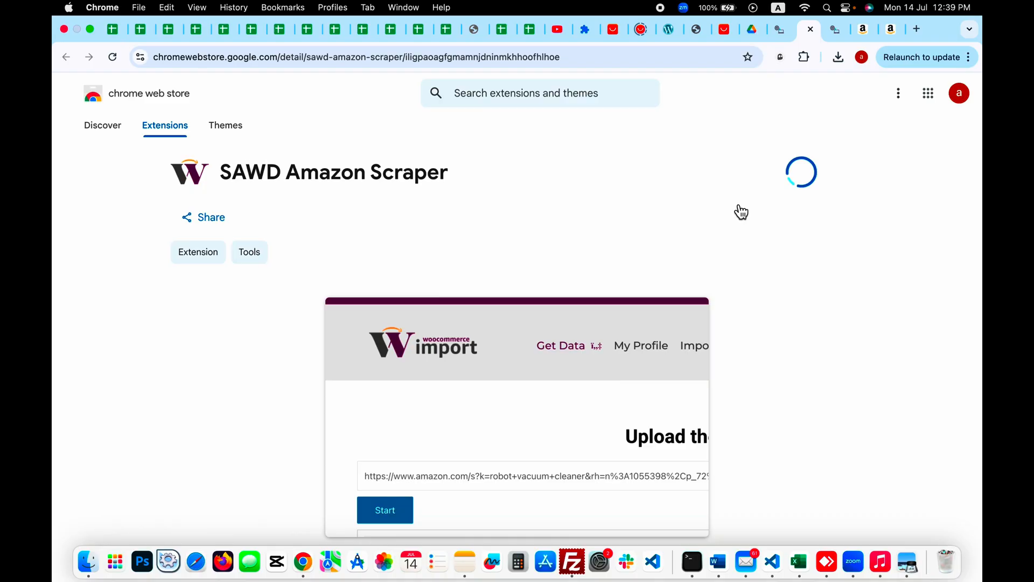
pyautogui.moveTo(846, 152)
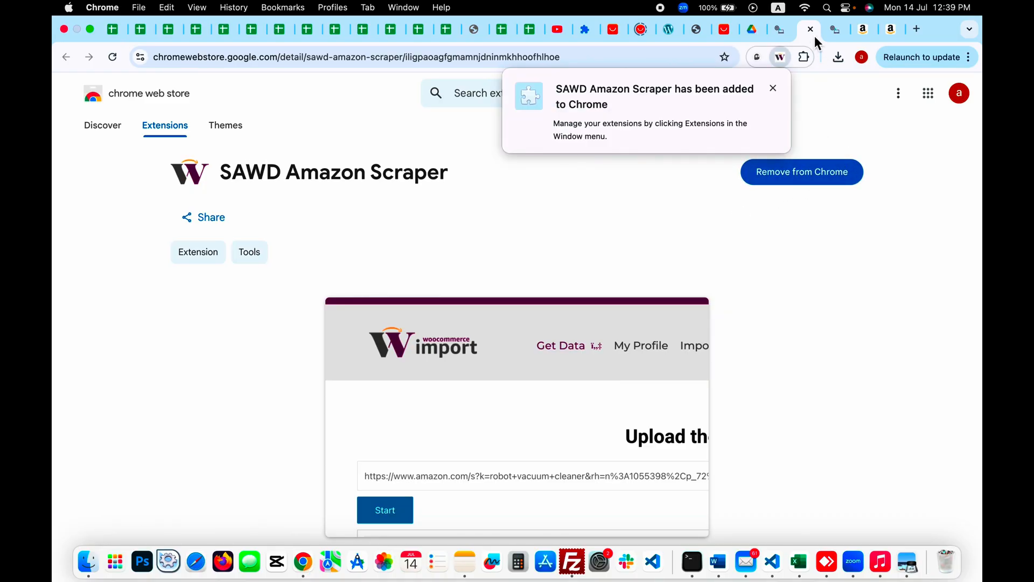
pyautogui.click(810, 29)
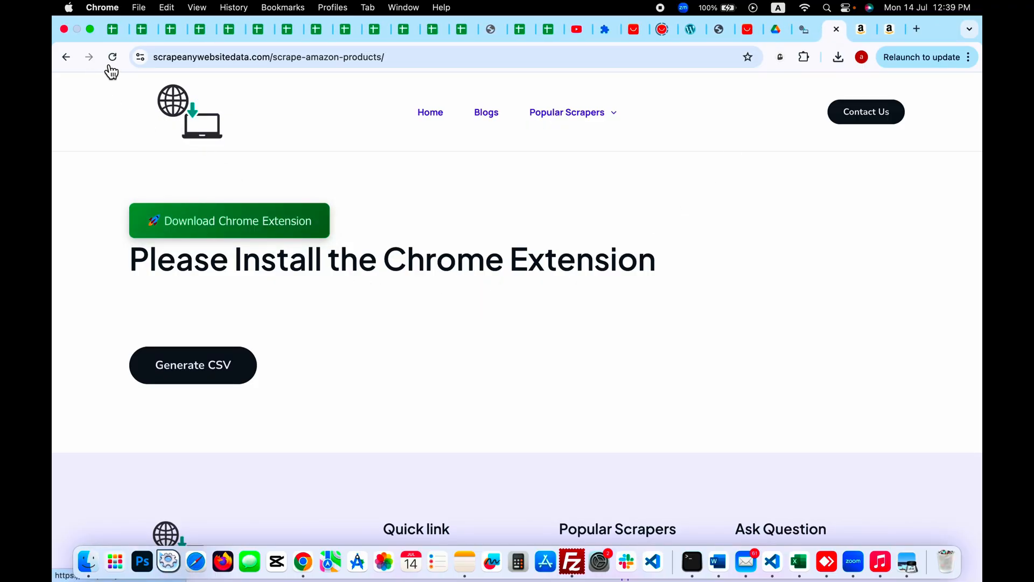
# Reload the page and scroll to the empty Amazon Product Scraper form.
pyautogui.click(112, 56)
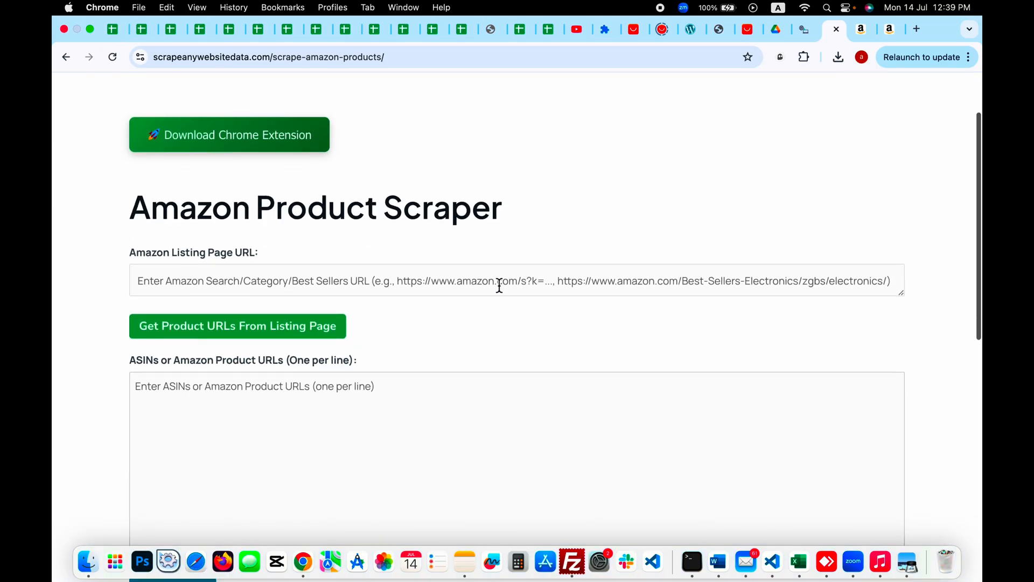
pyautogui.scroll(-3)
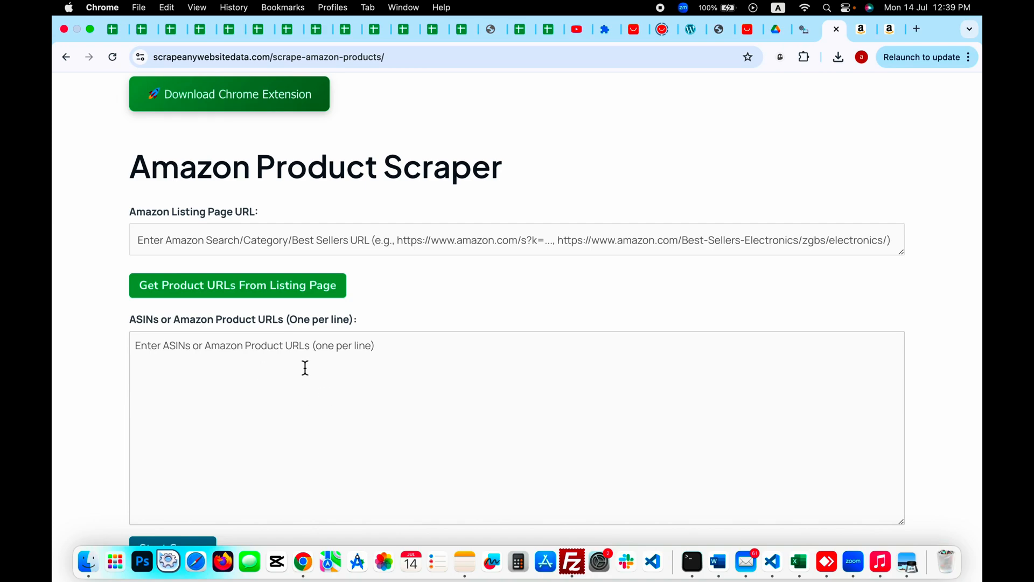
pyautogui.moveTo(461, 350)
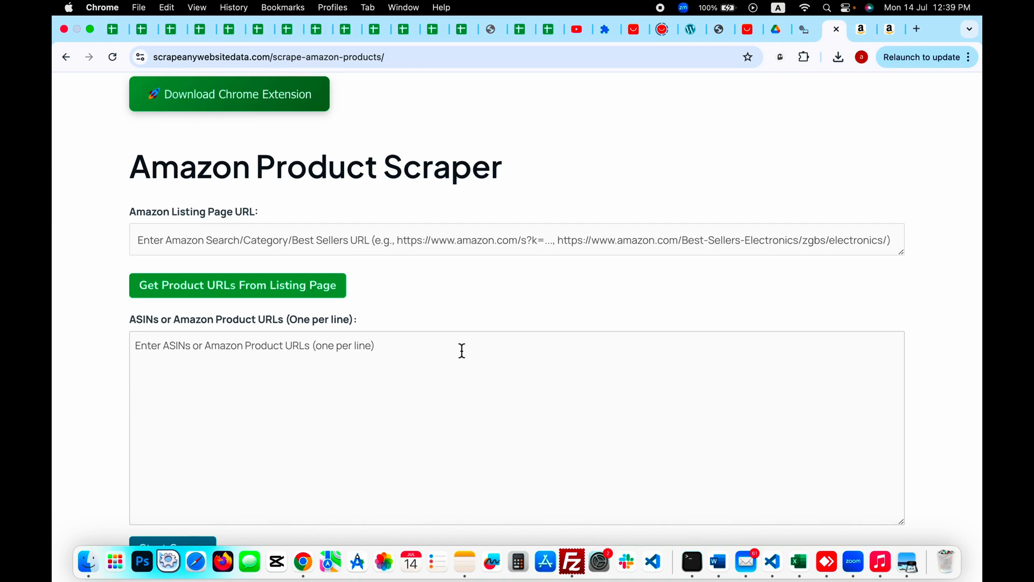
pyautogui.moveTo(173, 359)
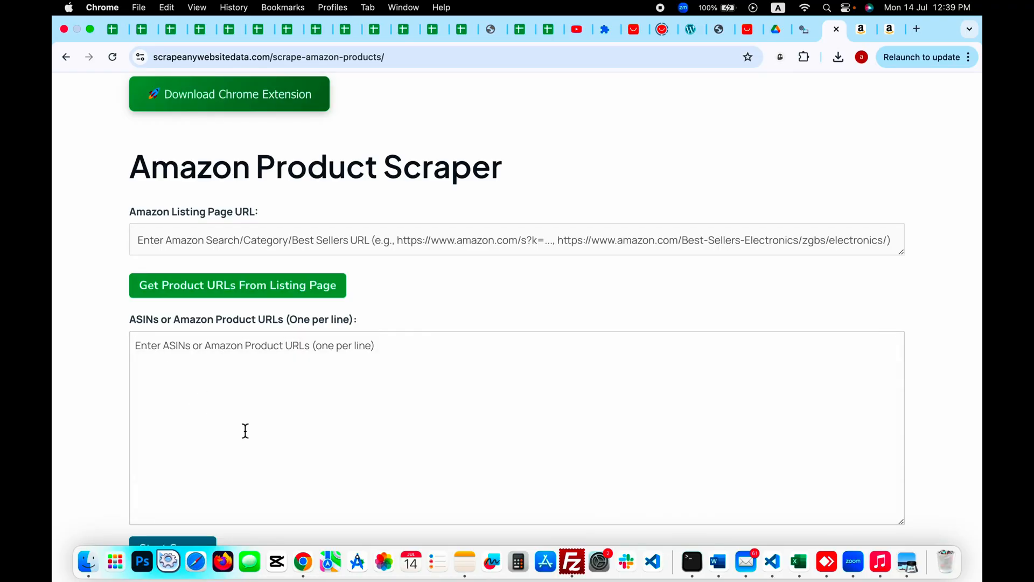
# Copy the product links of the Shark AV2501AE and Shark AI Ultra vacuums from Amazon results.
pyautogui.click(860, 29)
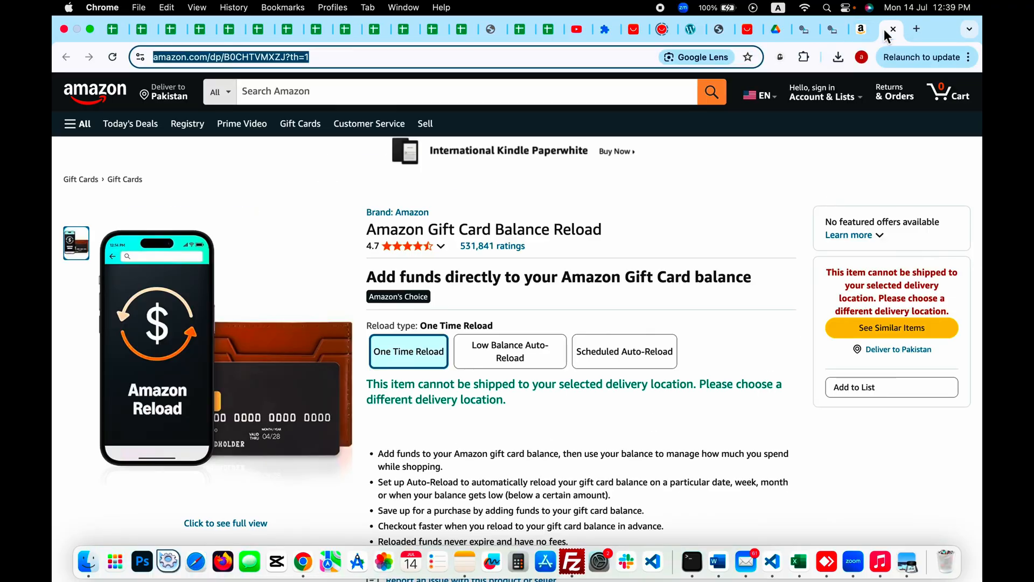
pyautogui.moveTo(939, 9)
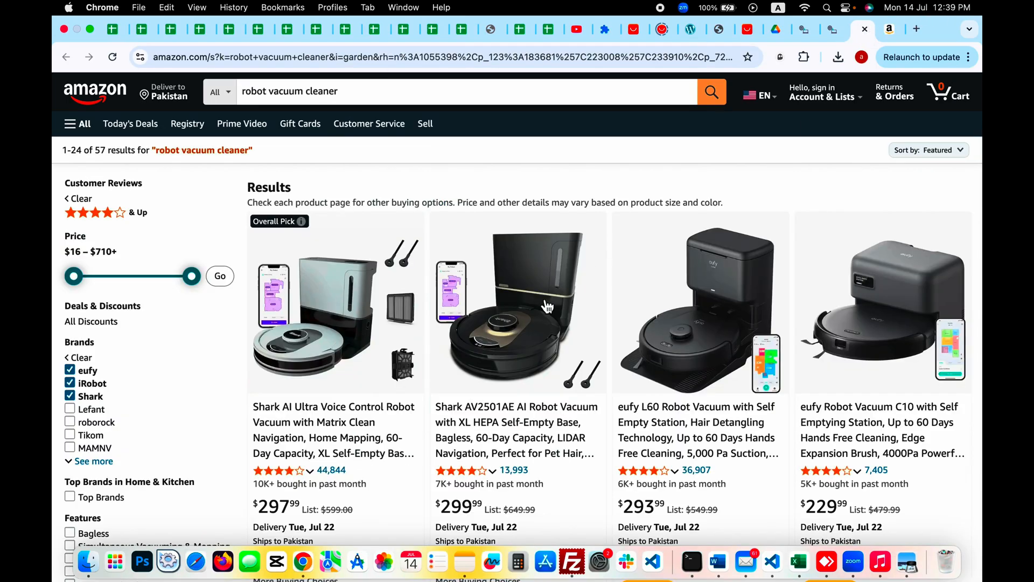
pyautogui.rightClick(548, 304)
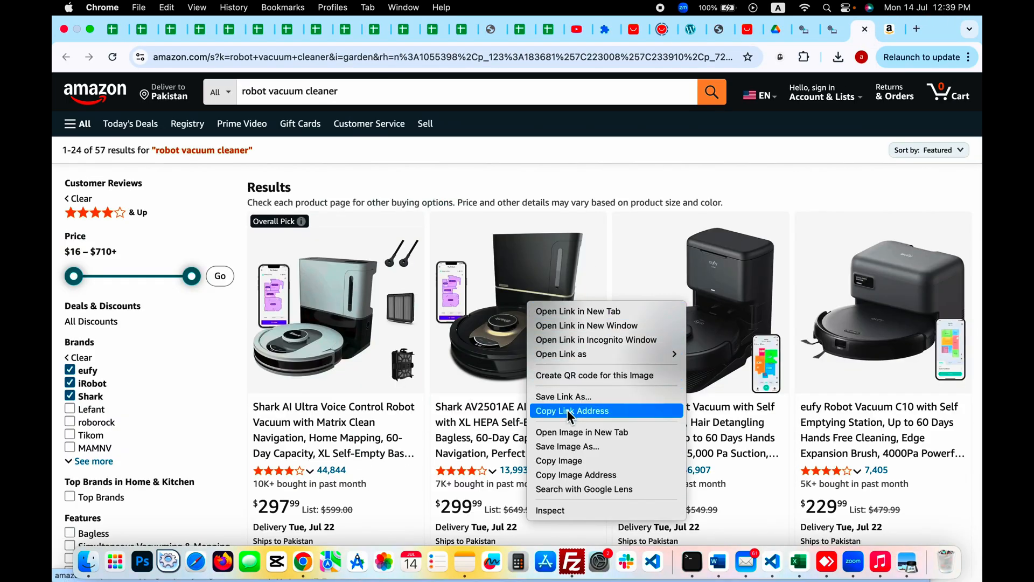
pyautogui.click(572, 411)
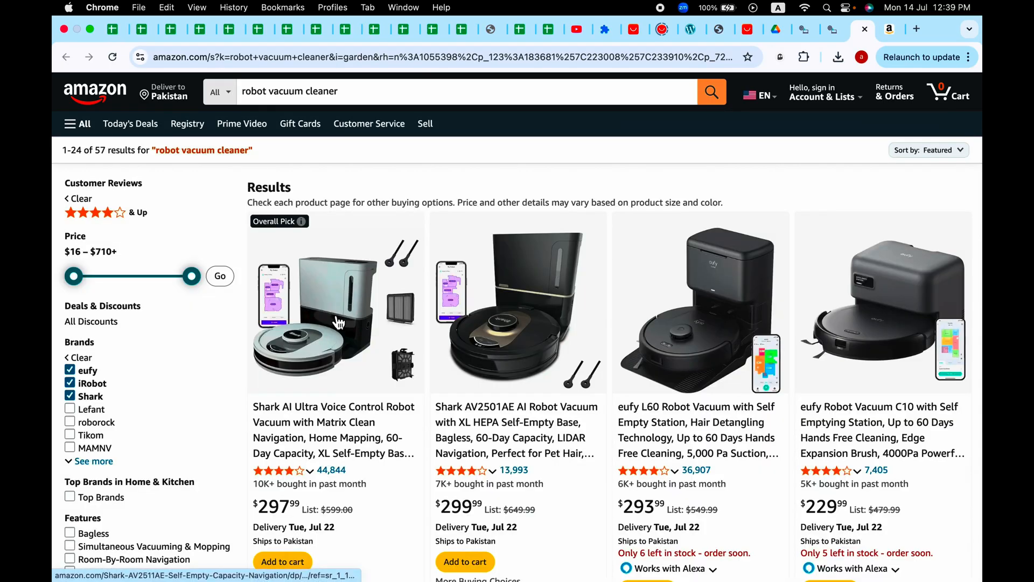
pyautogui.rightClick(336, 323)
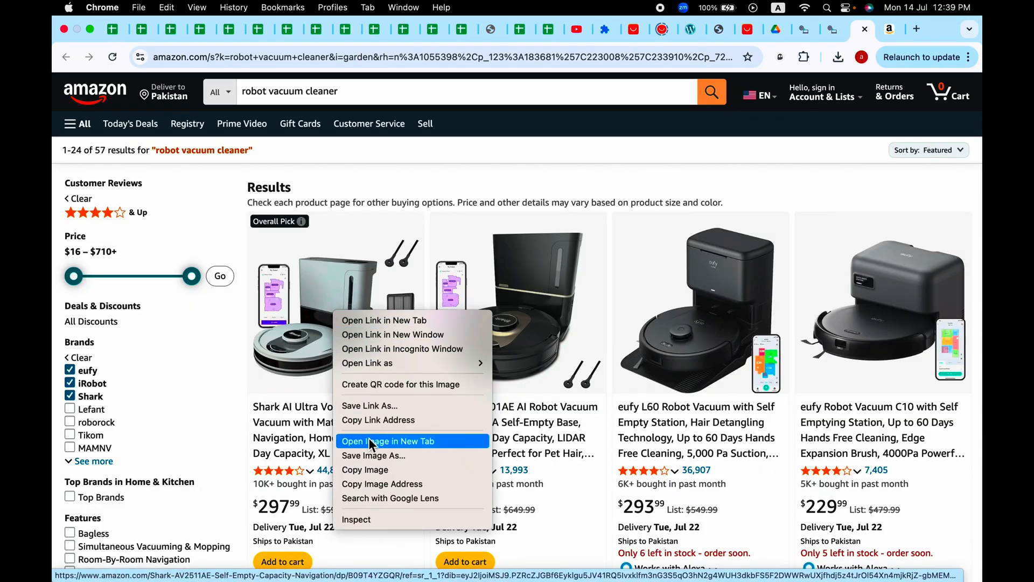
pyautogui.moveTo(378, 420)
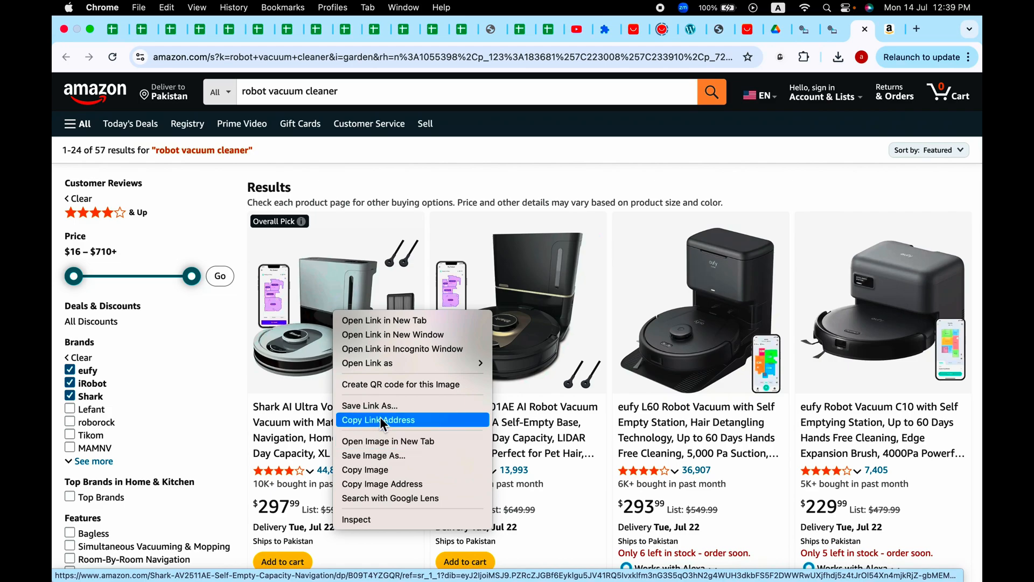
pyautogui.click(378, 420)
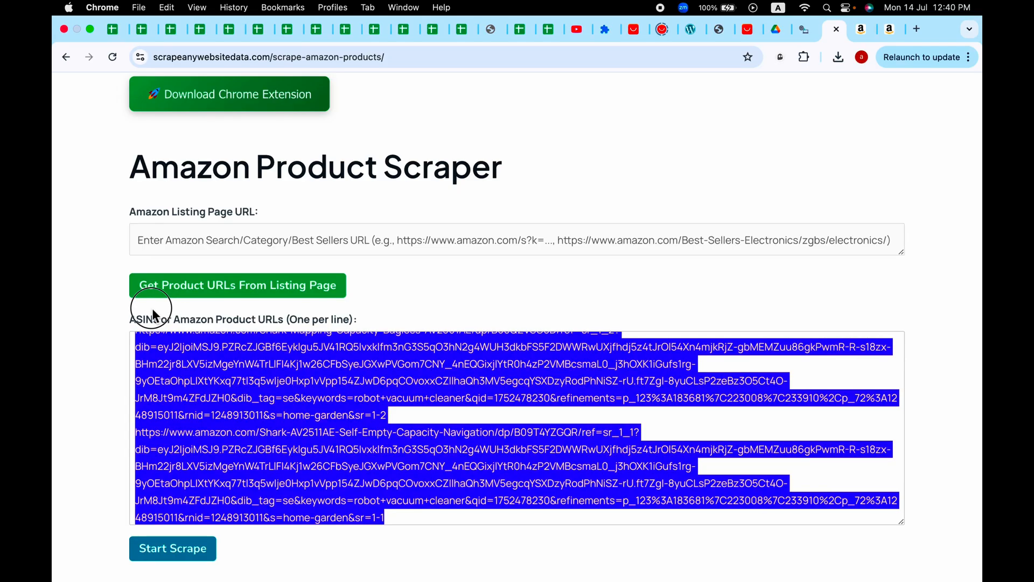
pyautogui.moveTo(379, 376)
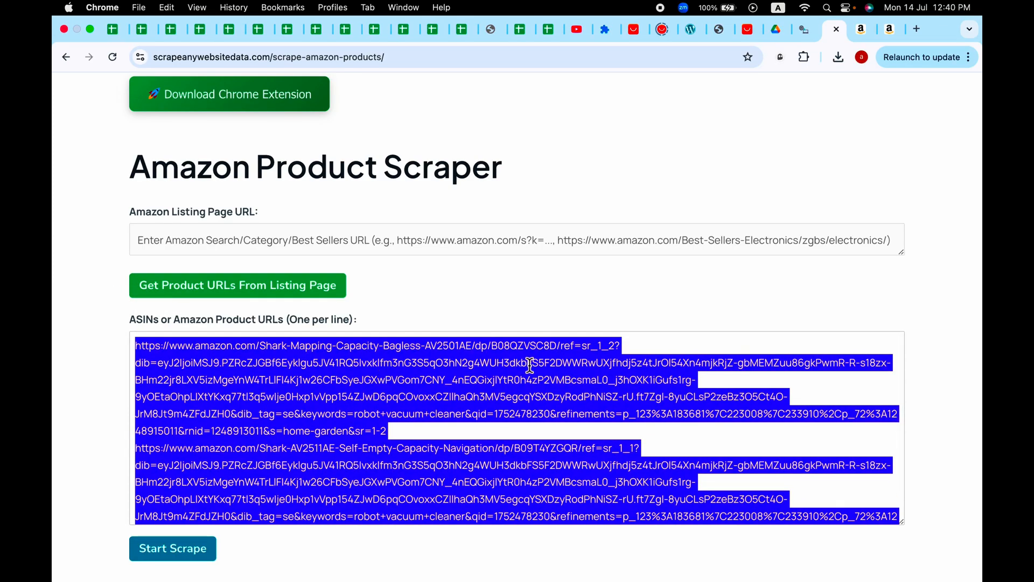
# Overwrite the pasted links with ASIN B08QZVSC8D, delete the remainder, leaving the product list empty.
pyautogui.doubleClick(523, 345)
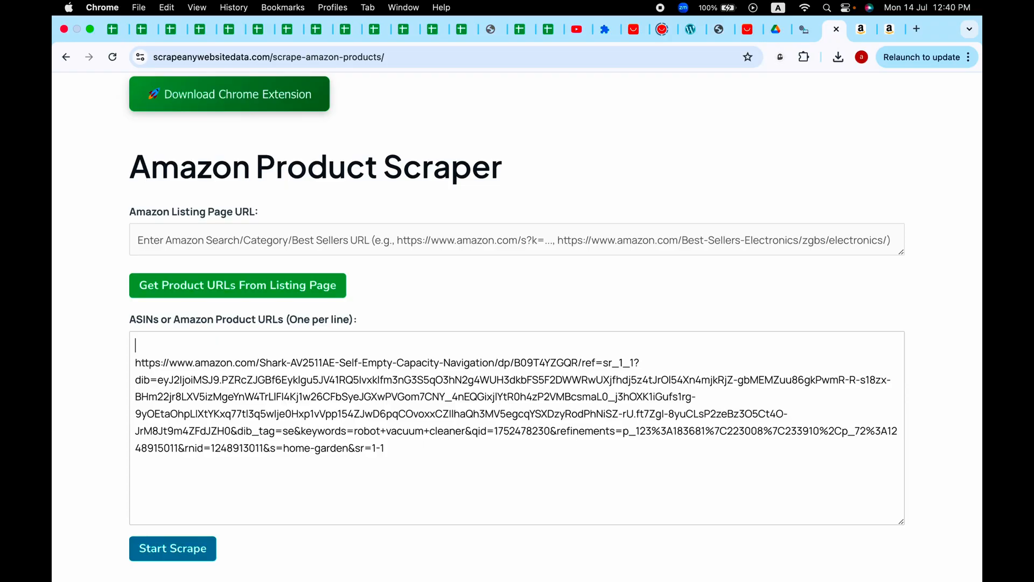
pyautogui.write('B08QZVSC8D')
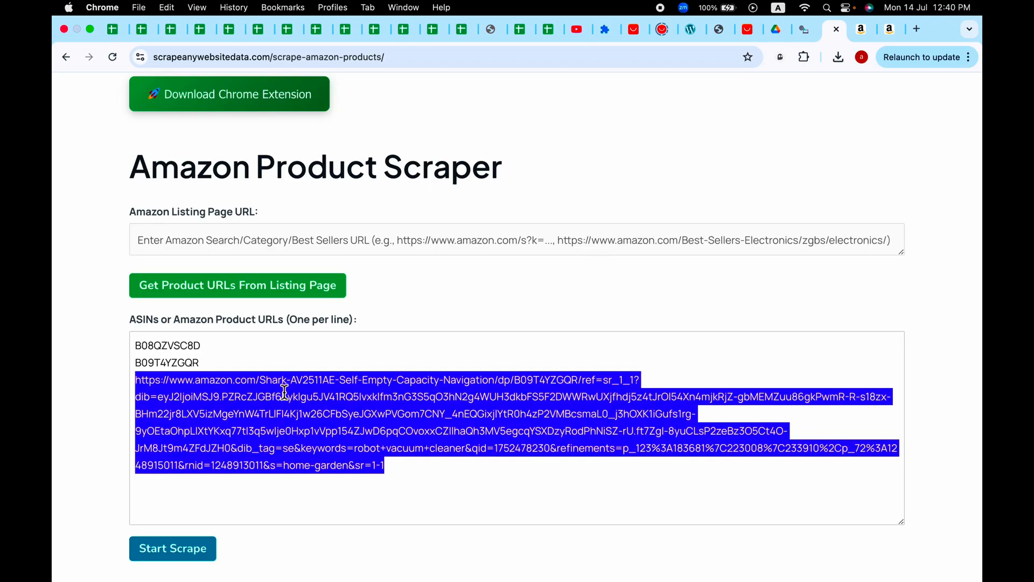
pyautogui.press('Delete')
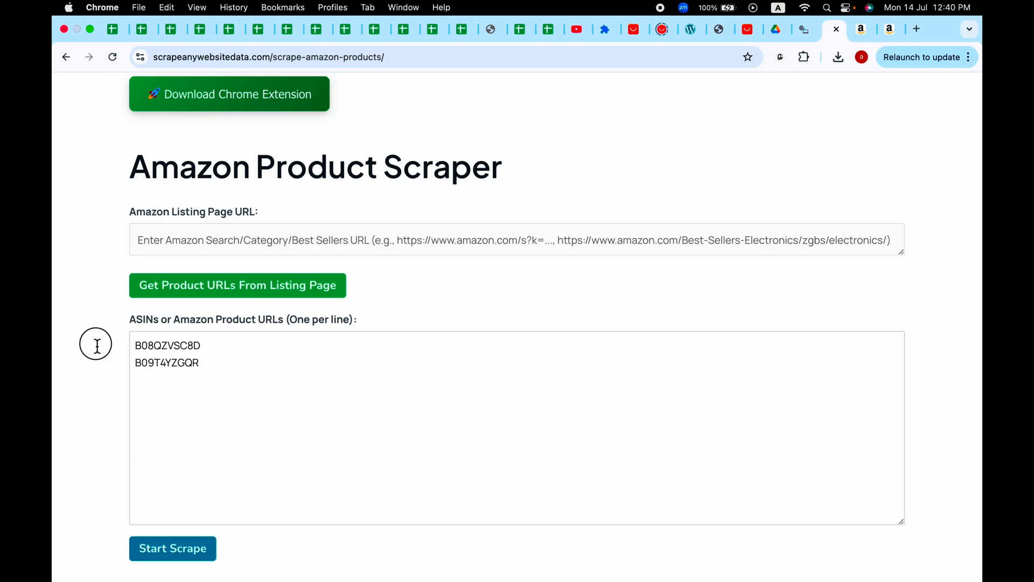
pyautogui.click(359, 344)
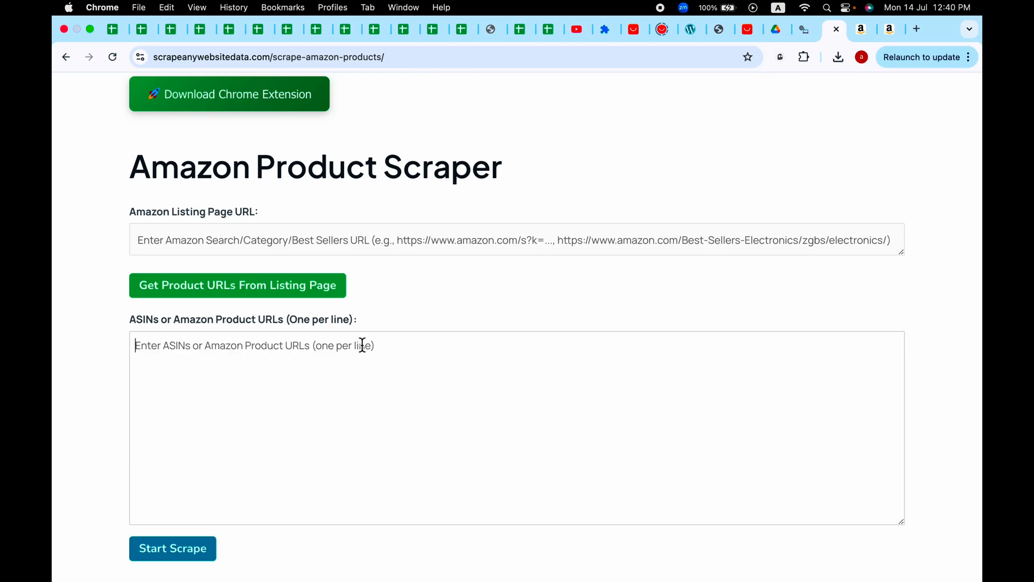
pyautogui.moveTo(447, 266)
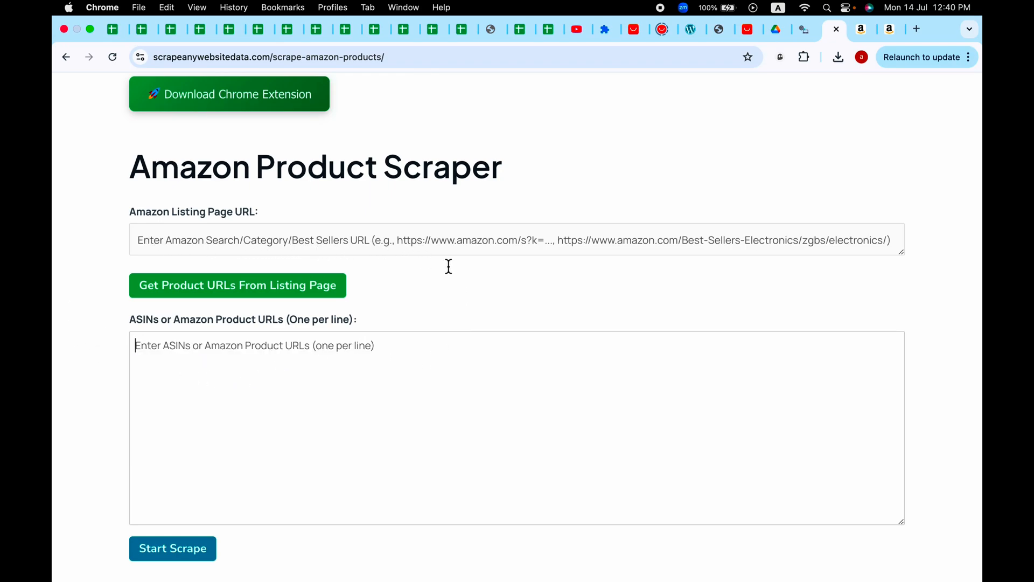
pyautogui.moveTo(920, 34)
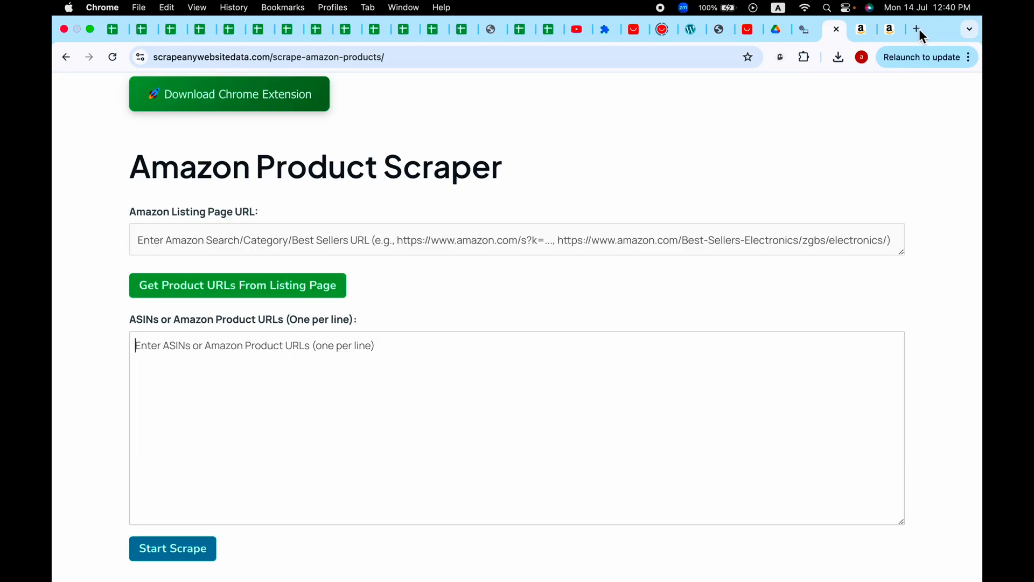
# Search Amazon in a new tab for 'disney action figures'.
pyautogui.click(915, 29)
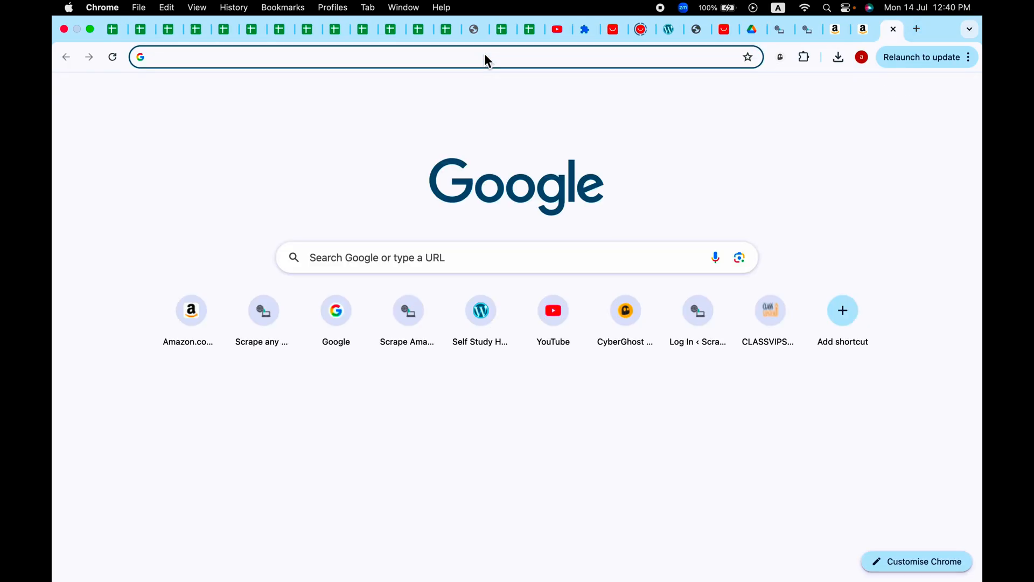
pyautogui.click(190, 310)
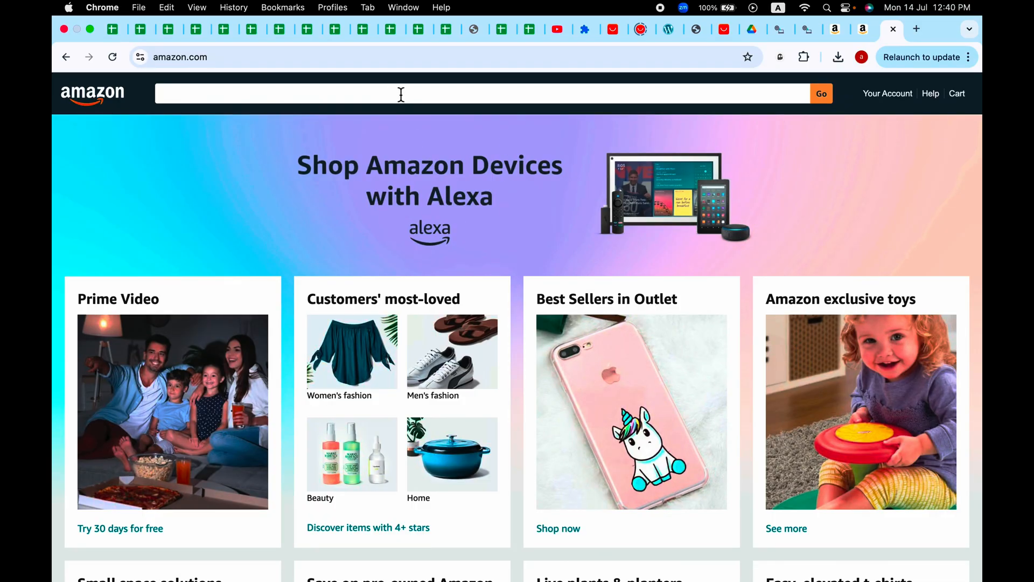
pyautogui.write('disney a')
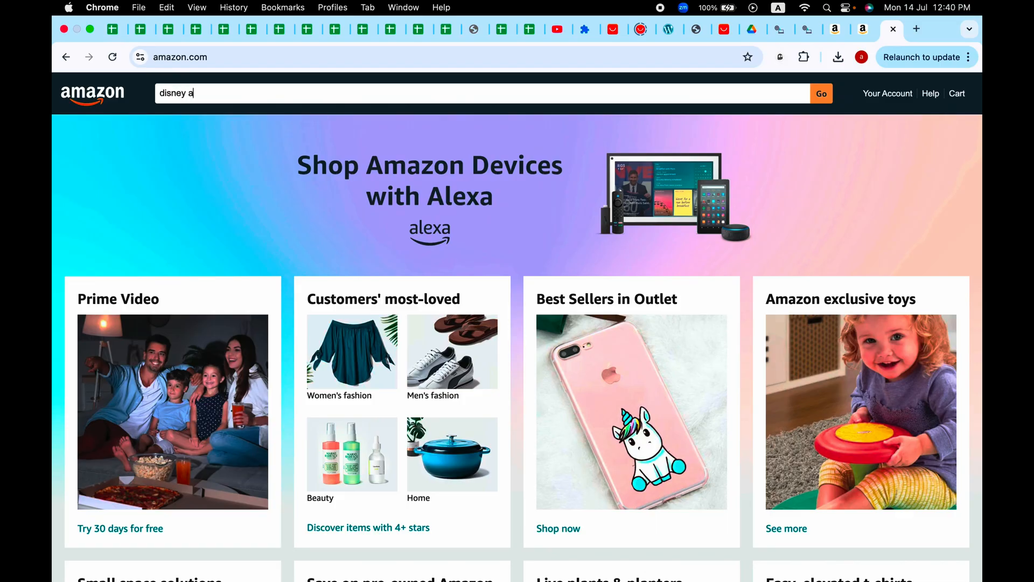
pyautogui.write('ction figu')
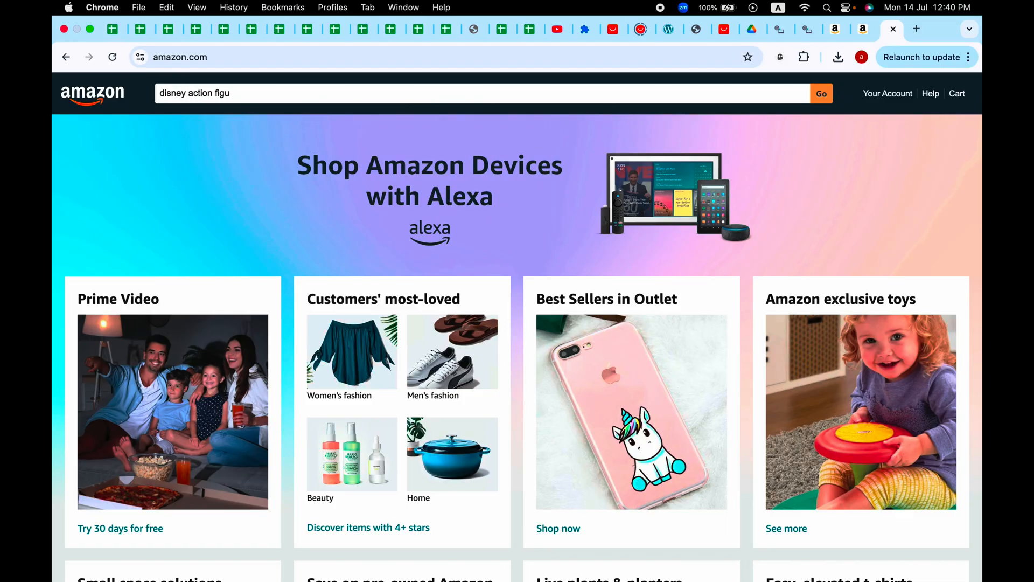
pyautogui.write('res')
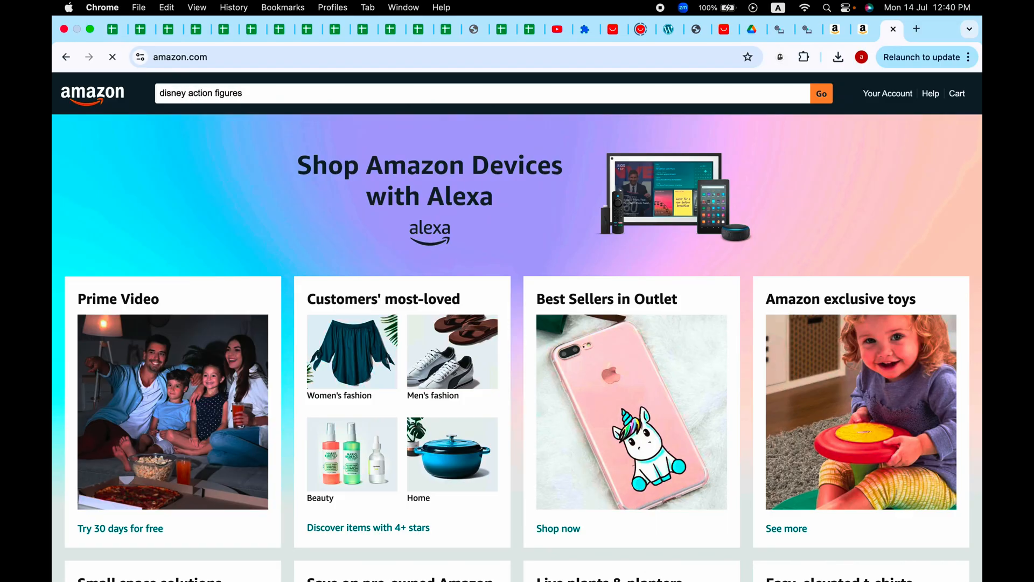
pyautogui.click(820, 93)
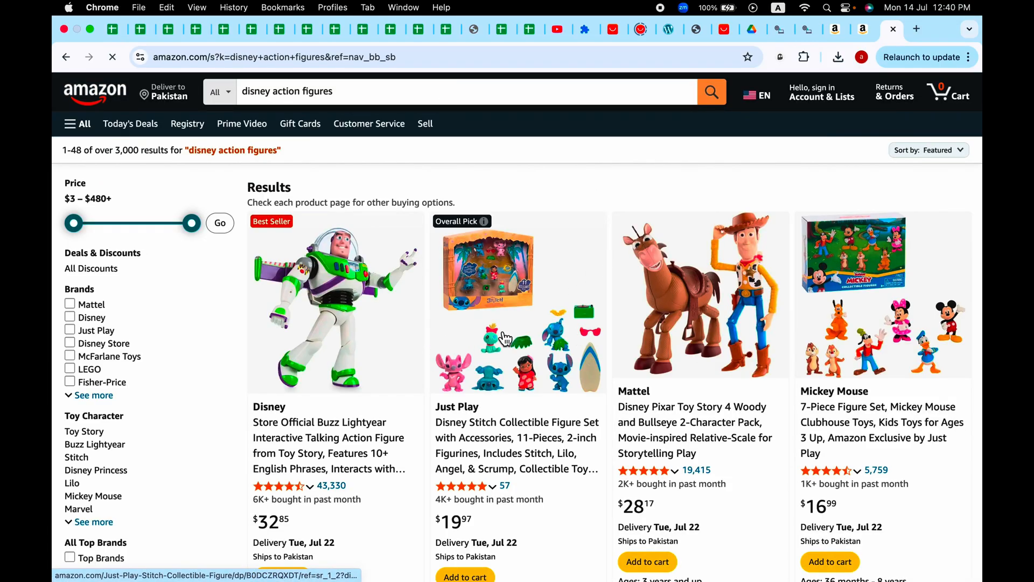
pyautogui.scroll(-3)
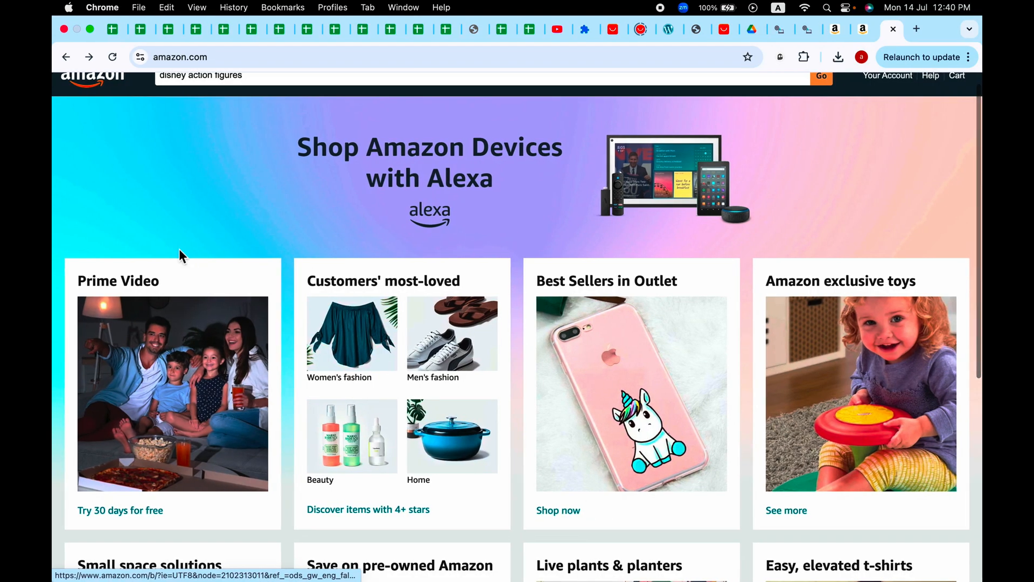
pyautogui.click(821, 76)
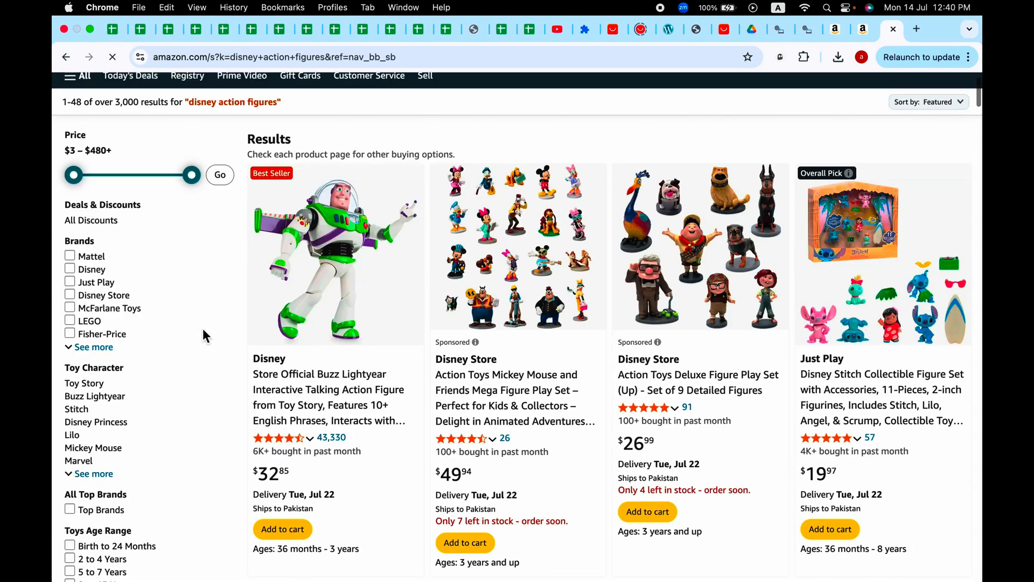
# Filter the action figure results to the Disney brand.
pyautogui.scroll(-3)
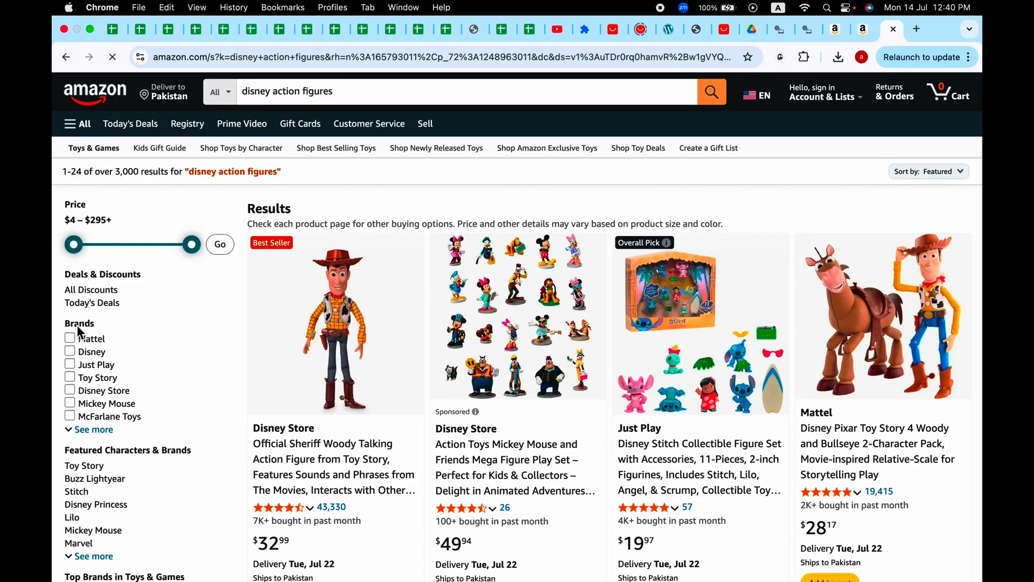
pyautogui.click(70, 351)
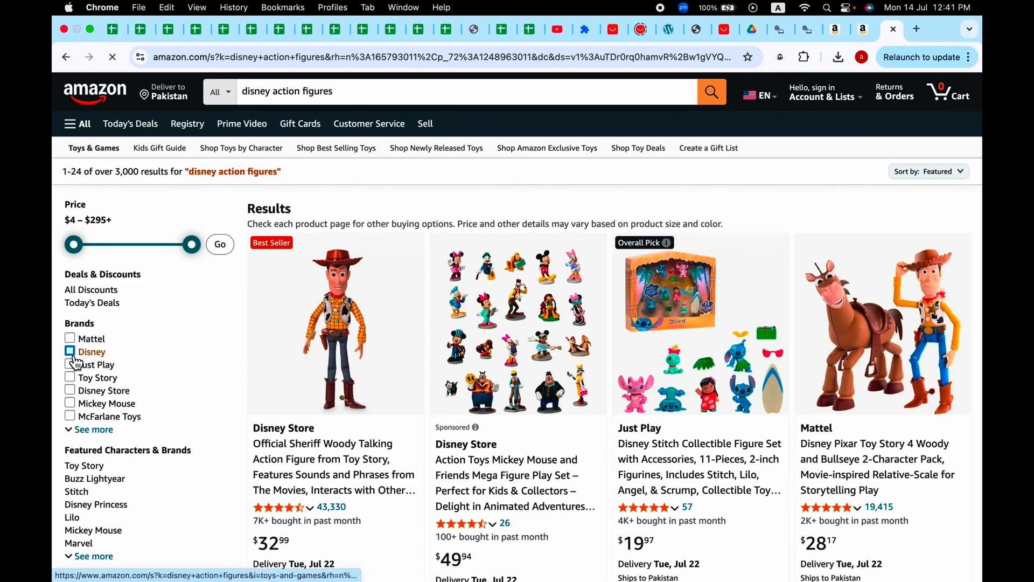
pyautogui.click(70, 339)
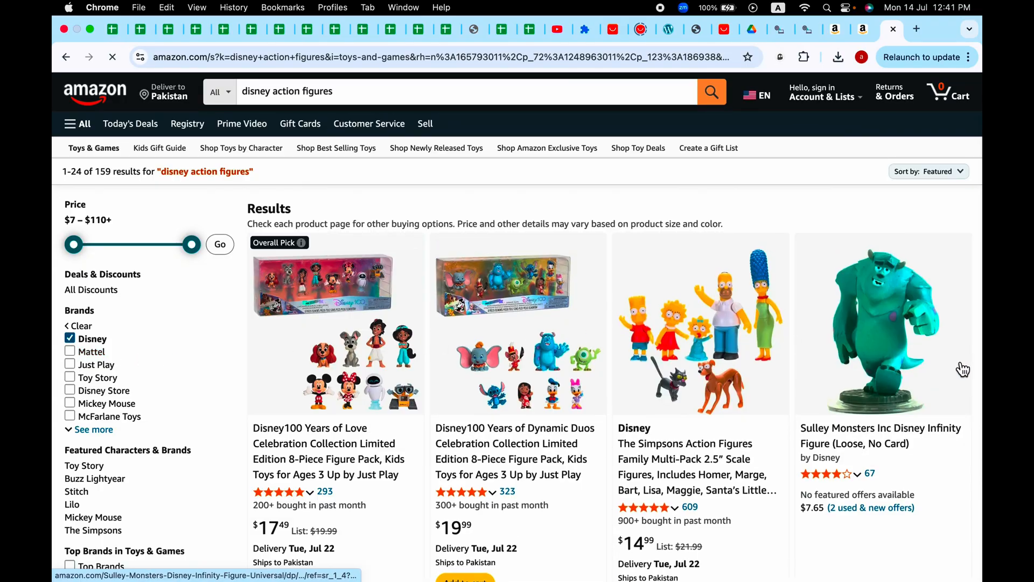
pyautogui.scroll(-3)
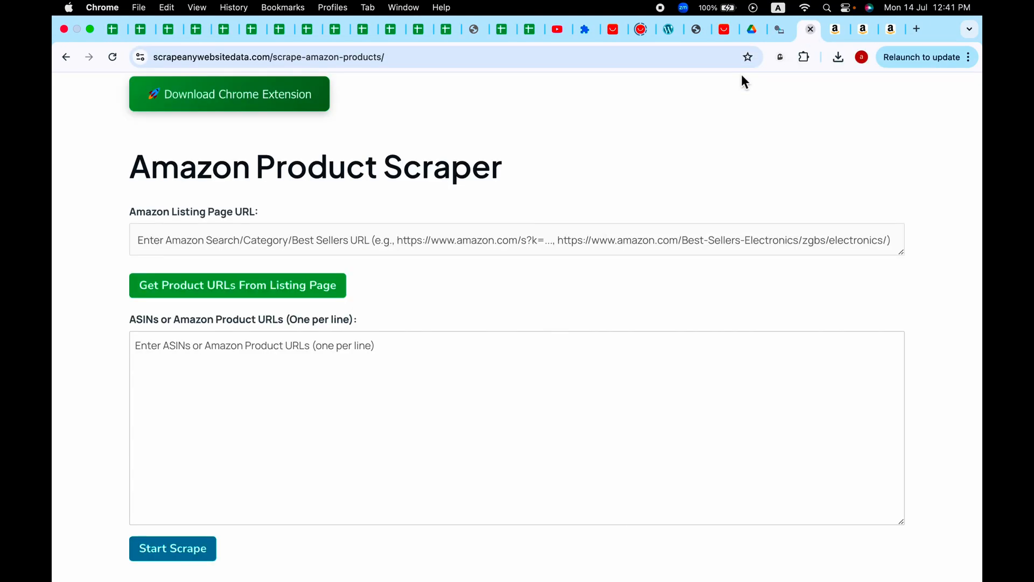
# Paste the filtered search URL into the listing field and fetch its product URLs.
pyautogui.rightClick(520, 239)
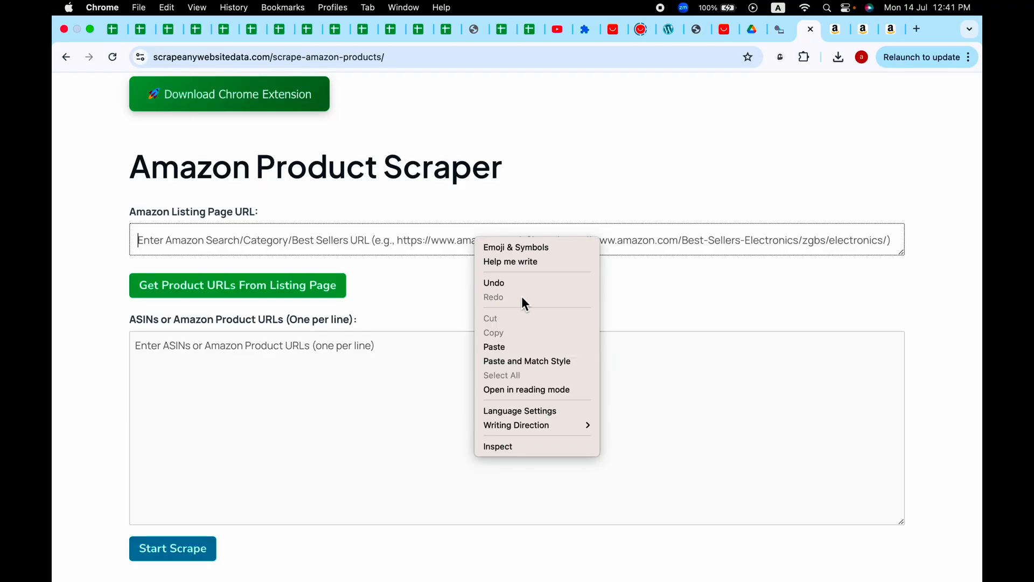
pyautogui.click(493, 347)
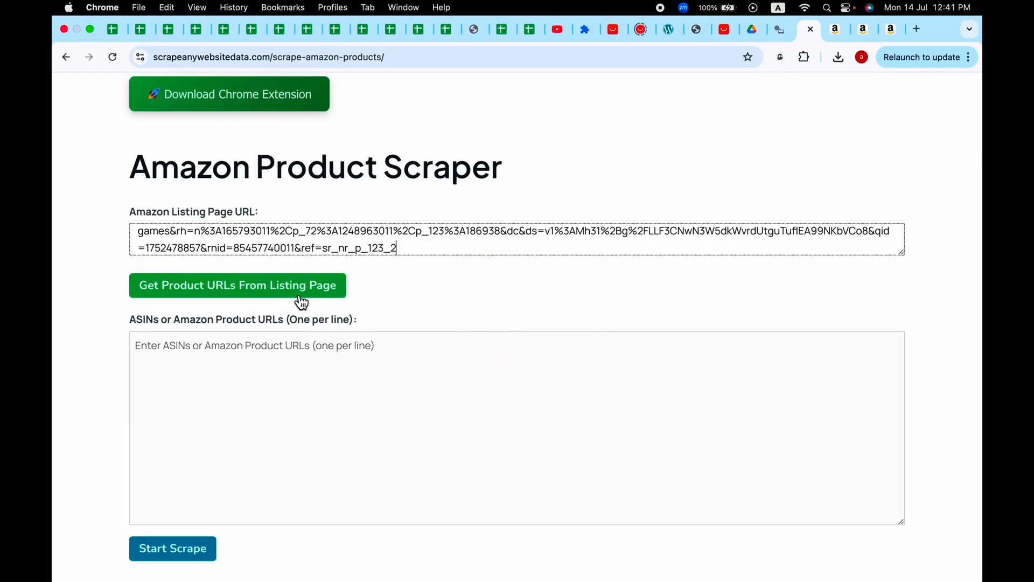
pyautogui.click(237, 285)
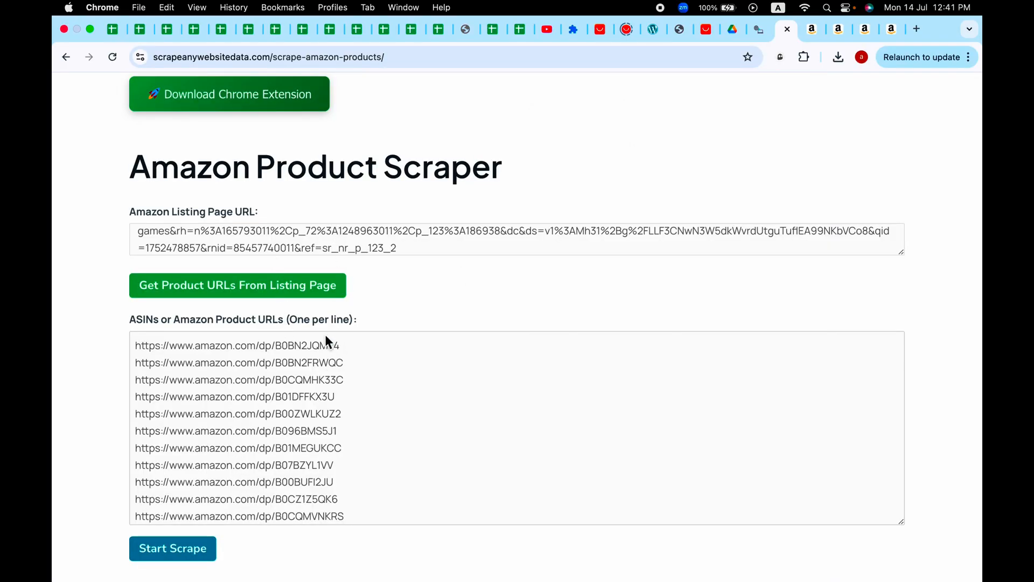
pyautogui.scroll(-3)
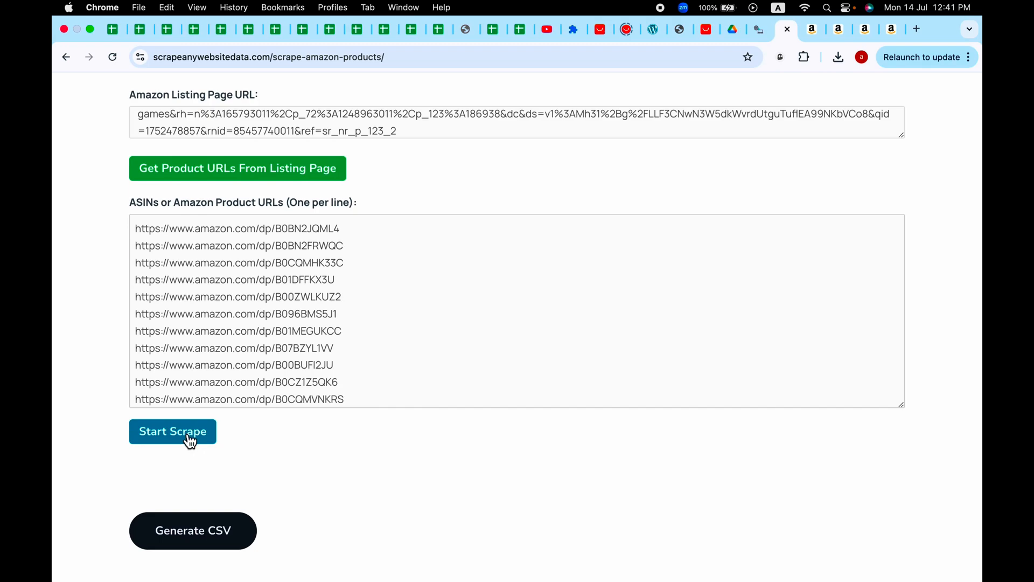
# Start the scrape so each listed Amazon product page opens in turn.
pyautogui.click(173, 431)
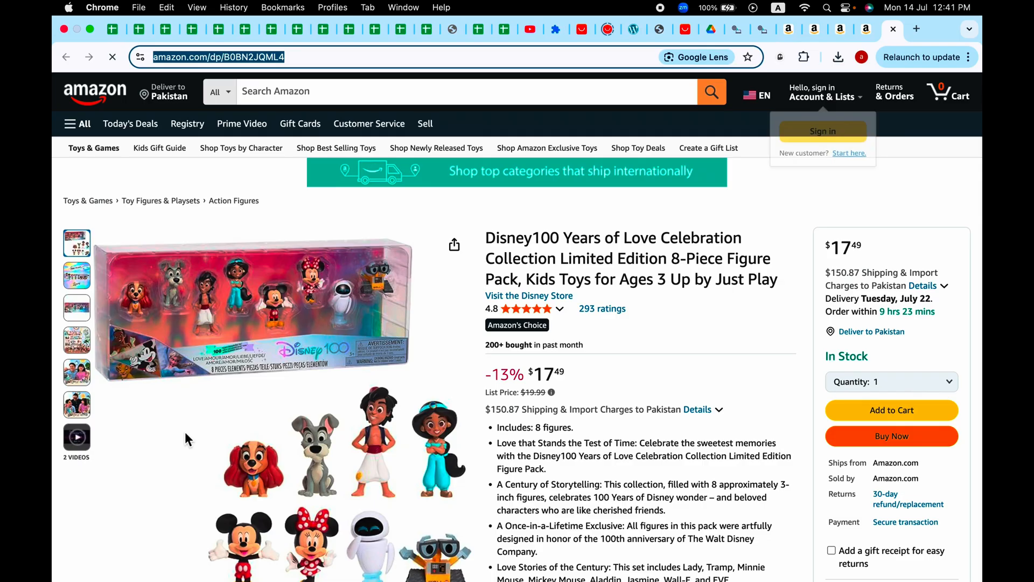
pyautogui.click(76, 275)
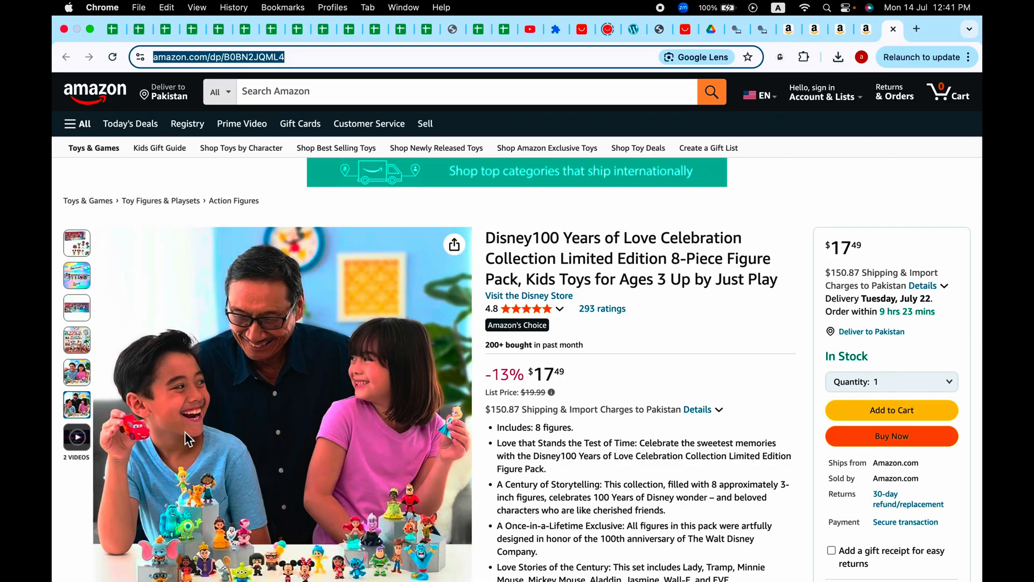
pyautogui.click(112, 57)
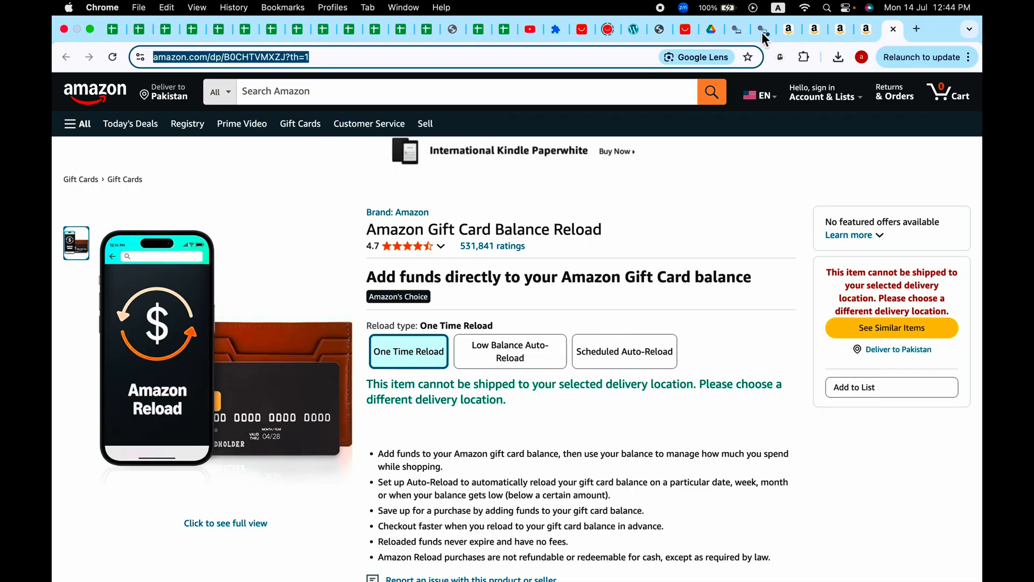
# Dismiss the scraping-completed alert and scroll through the ASIN, title, image and price table.
pyautogui.click(755, 29)
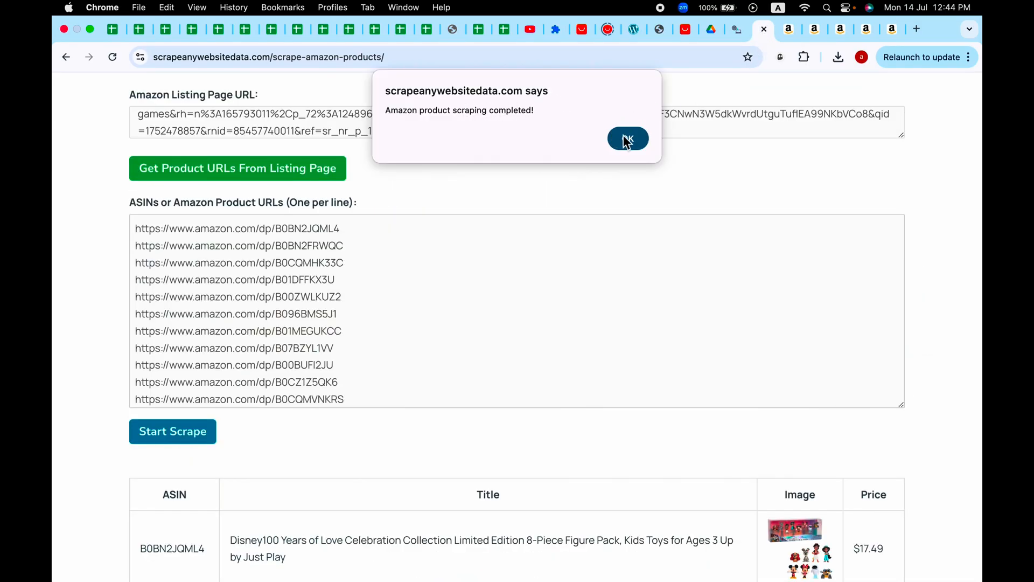
pyautogui.click(627, 138)
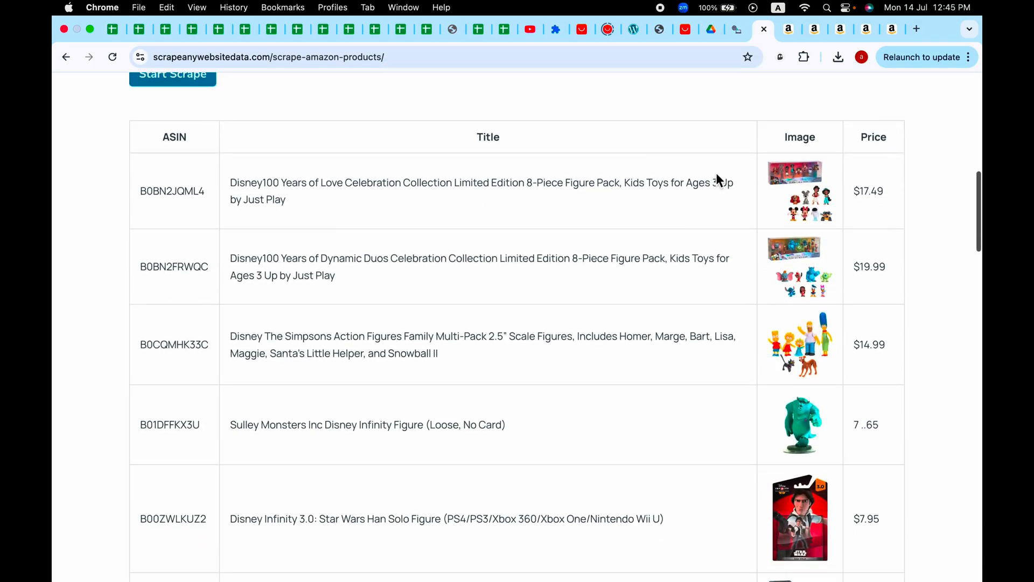
pyautogui.scroll(-3)
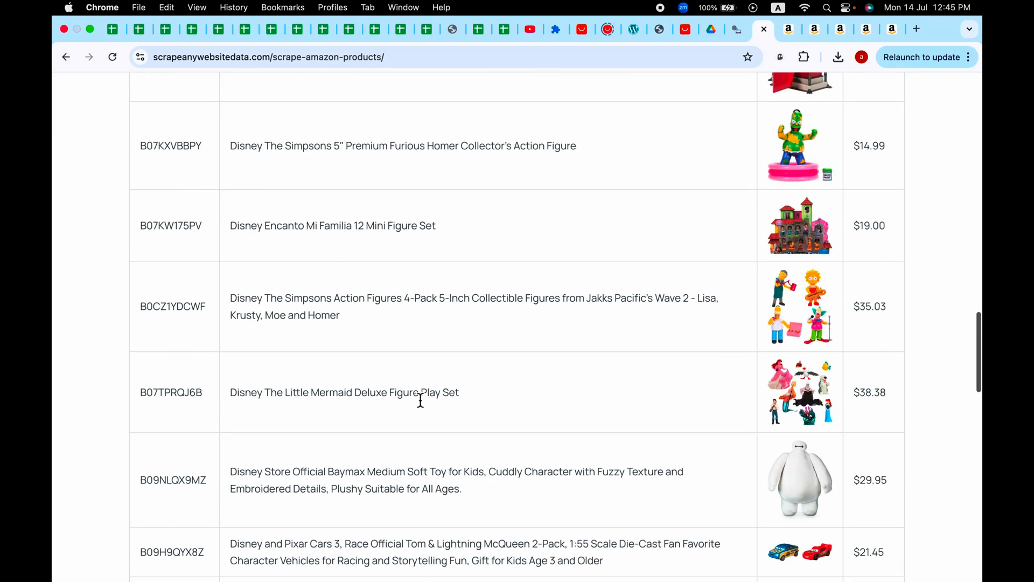
pyautogui.scroll(-3)
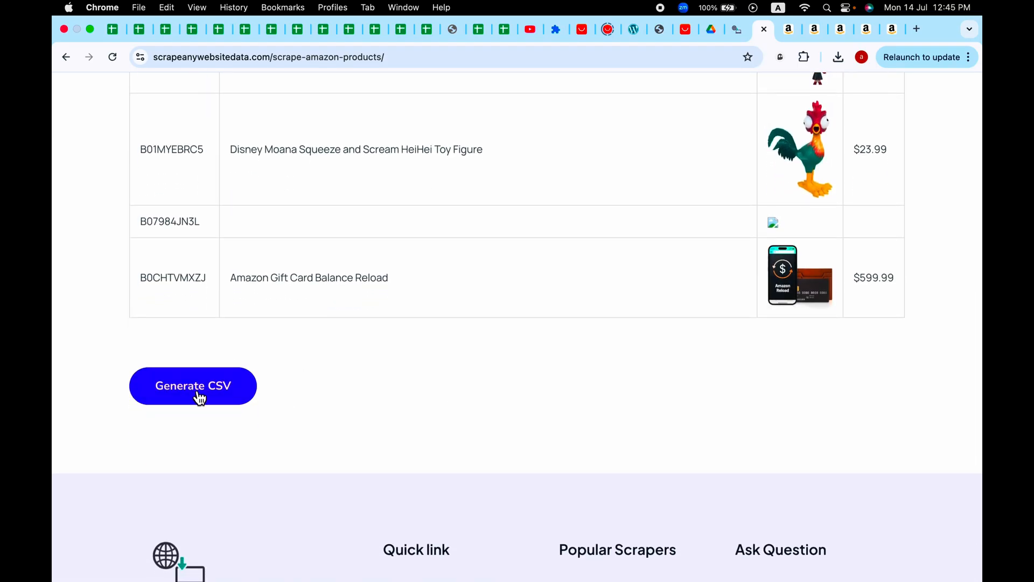
# Generate and download the amazon_products CSV to Downloads, then open it in Excel.
pyautogui.click(193, 386)
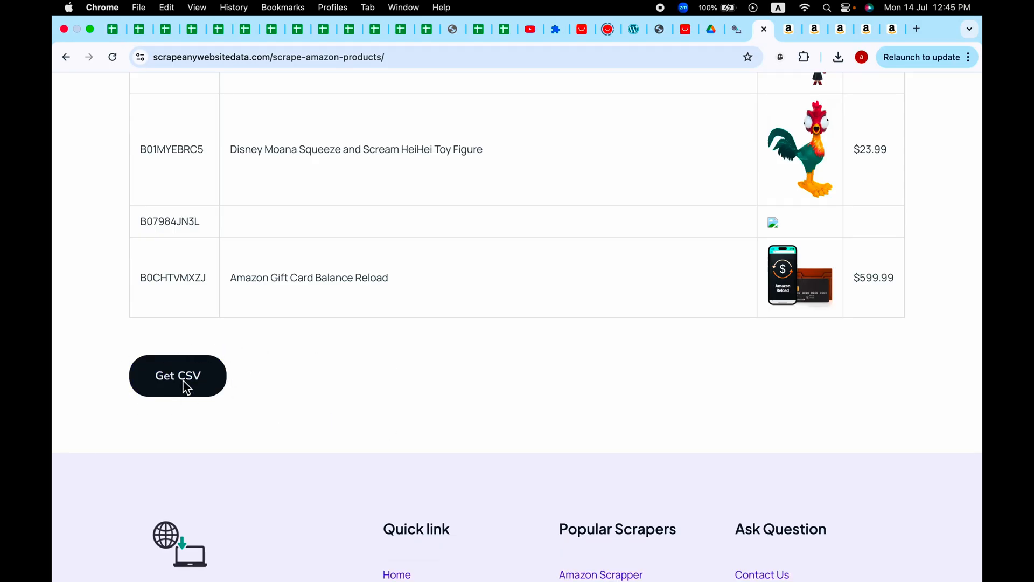
pyautogui.click(176, 376)
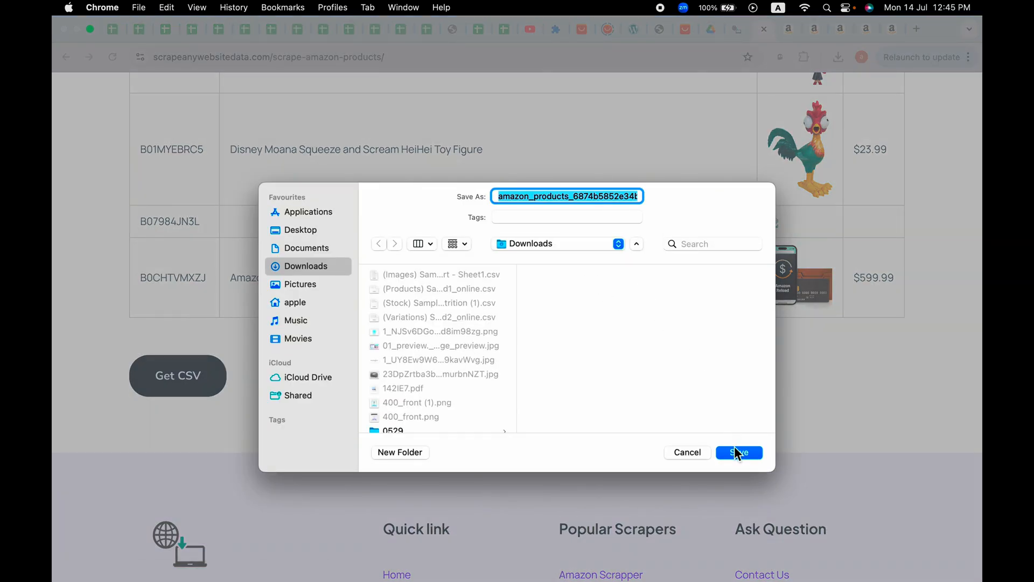
pyautogui.click(738, 452)
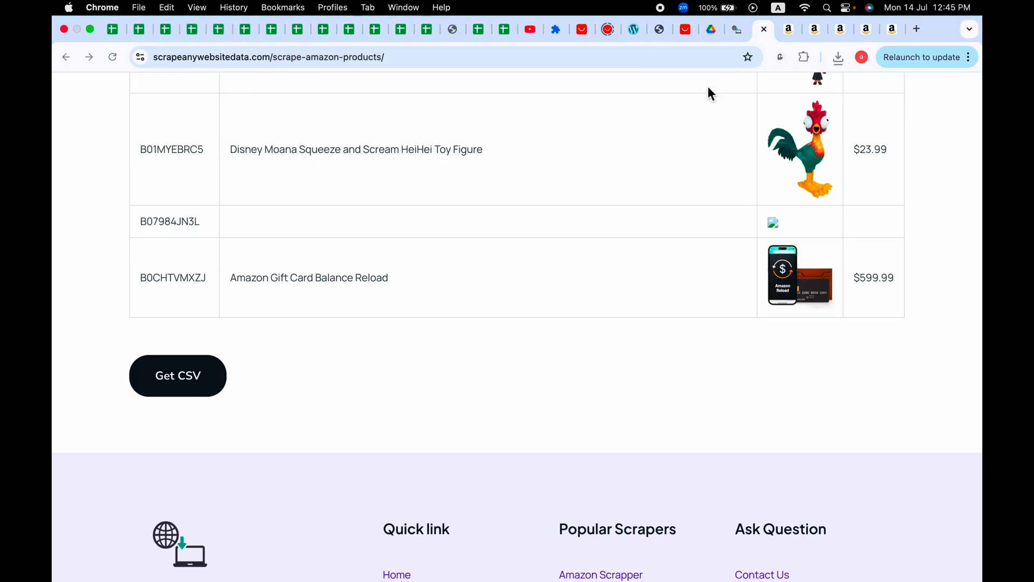
pyautogui.click(177, 375)
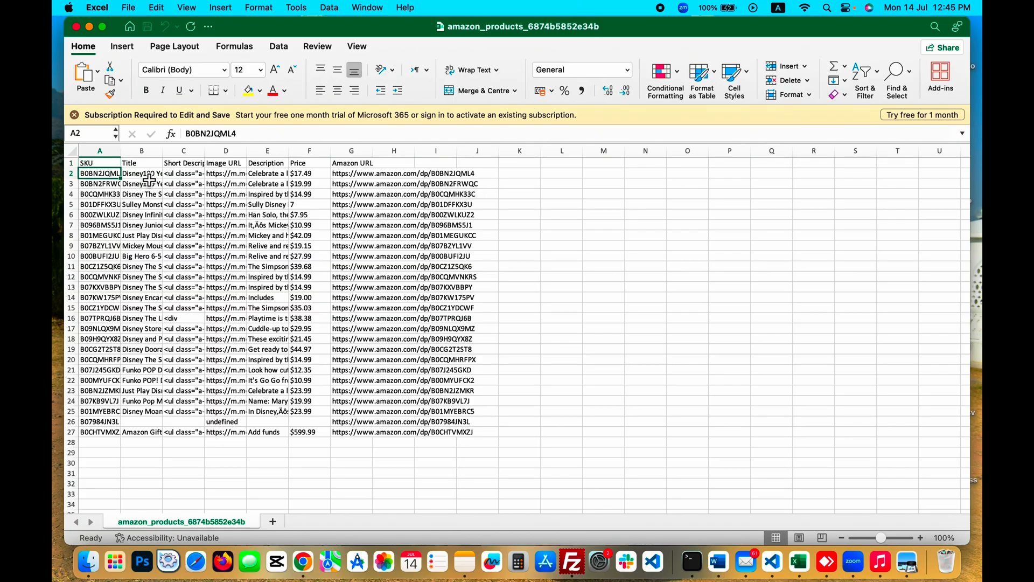
# Inspect the first product's image URL, description, price and Amazon URL cells (D2-G2).
pyautogui.click(183, 172)
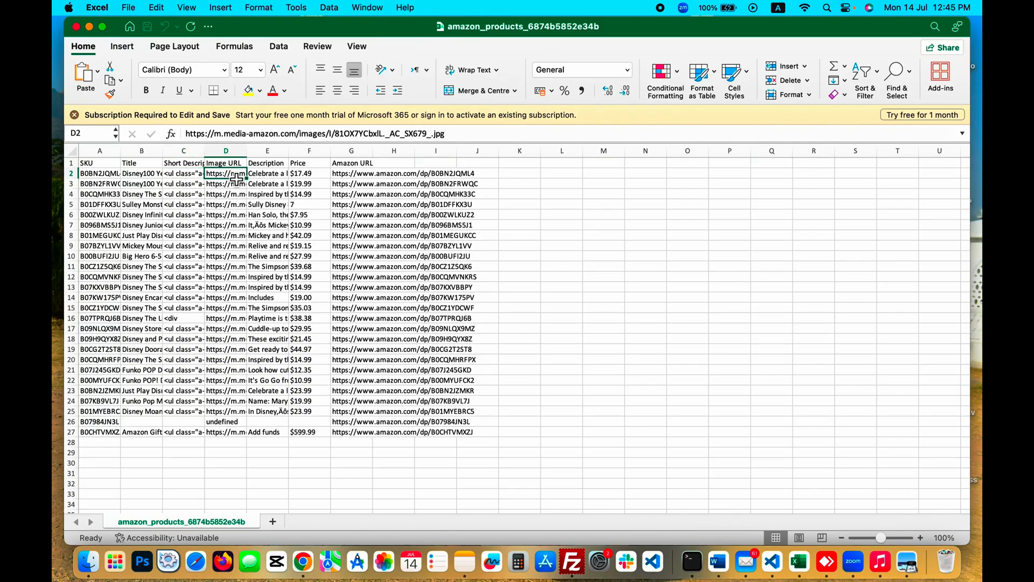
pyautogui.click(267, 173)
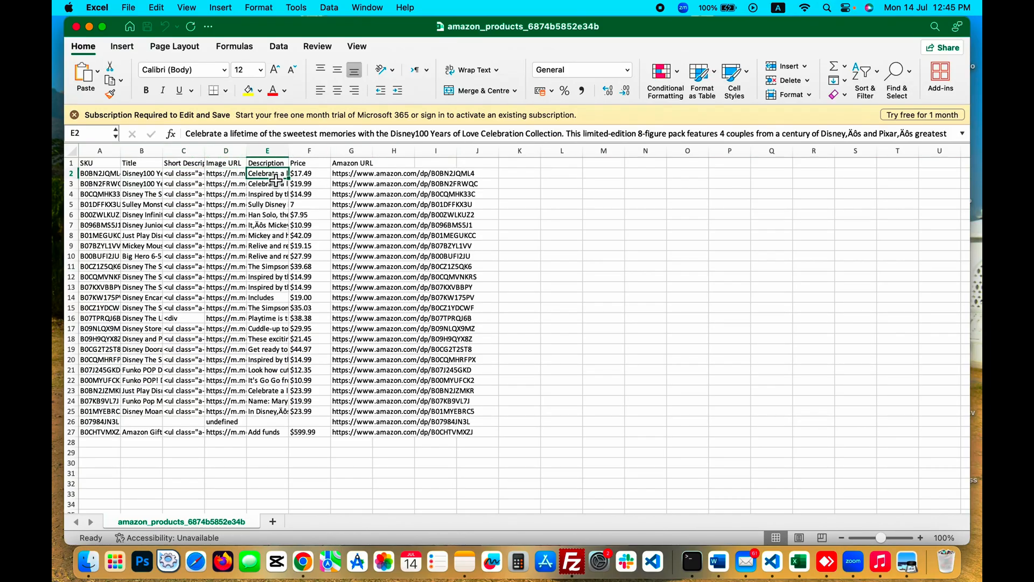
pyautogui.click(309, 173)
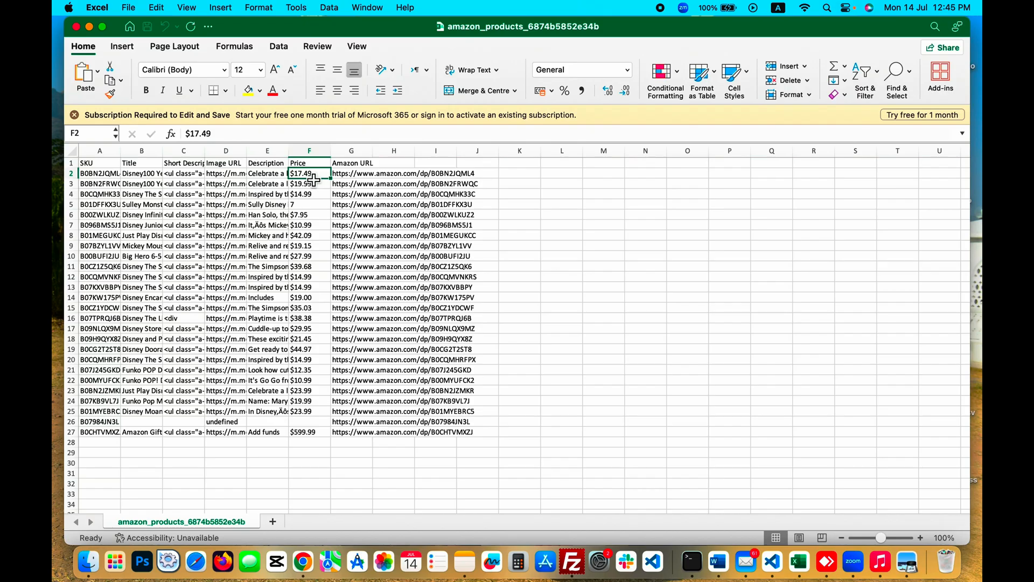
pyautogui.click(350, 173)
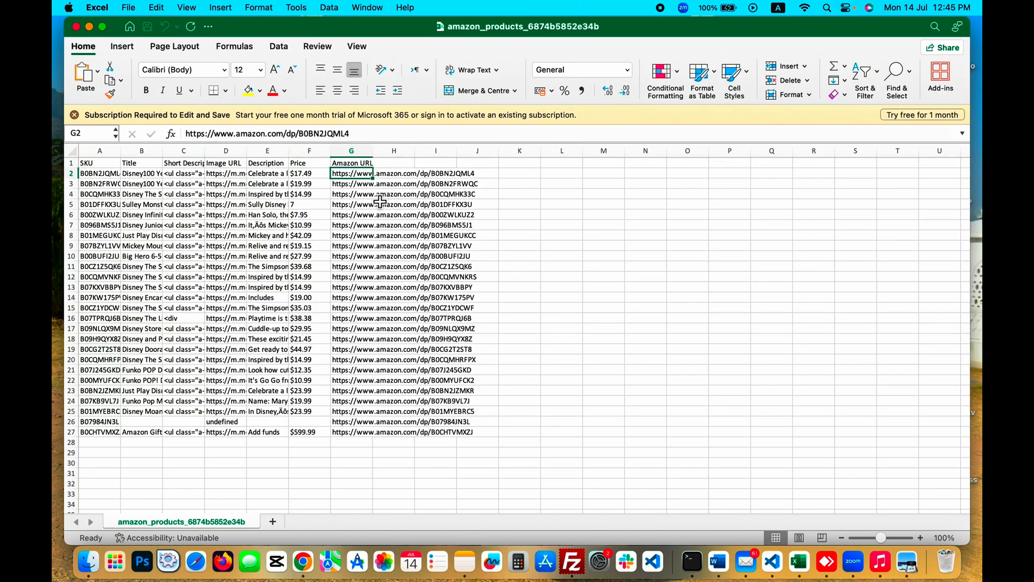
pyautogui.moveTo(540, 311)
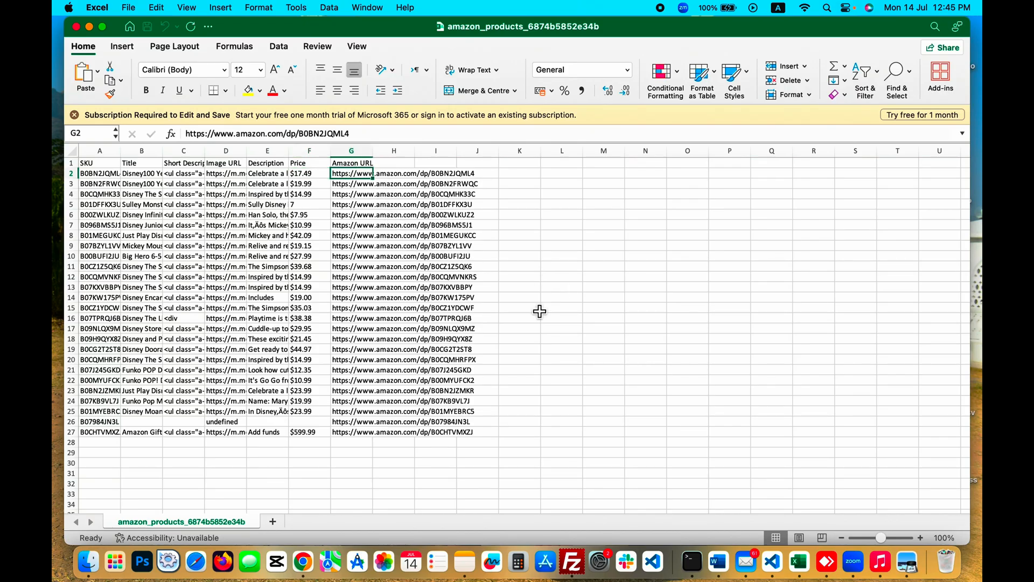